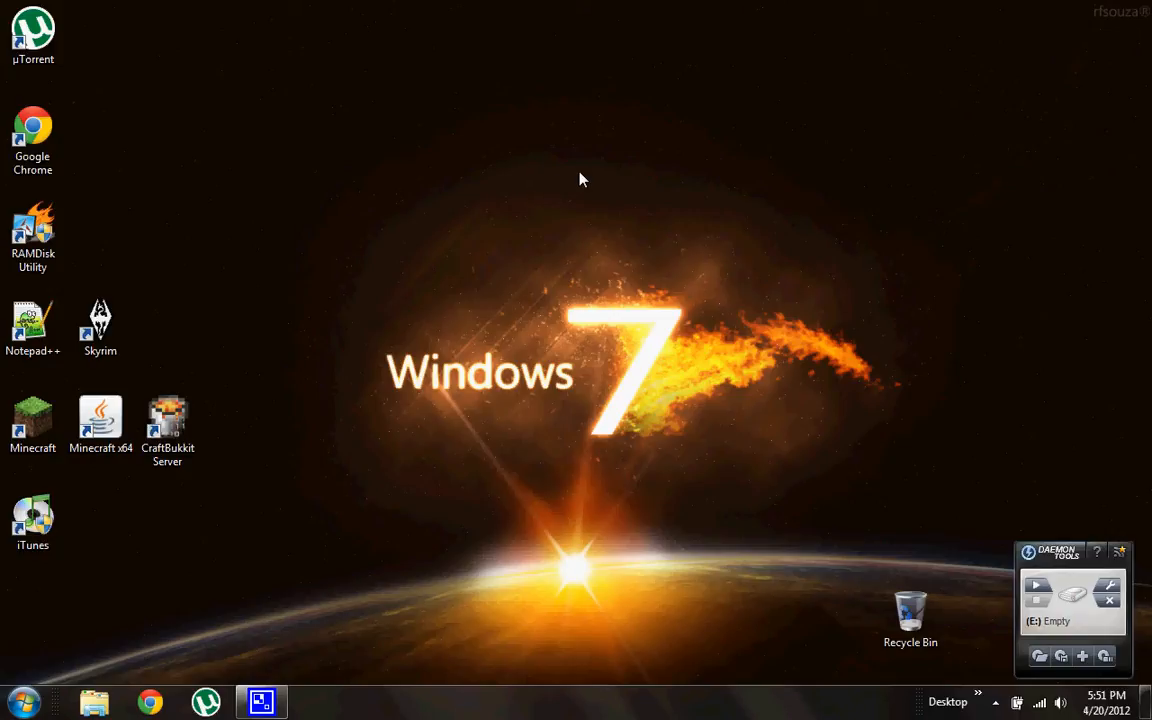
mouse_move(464, 292)
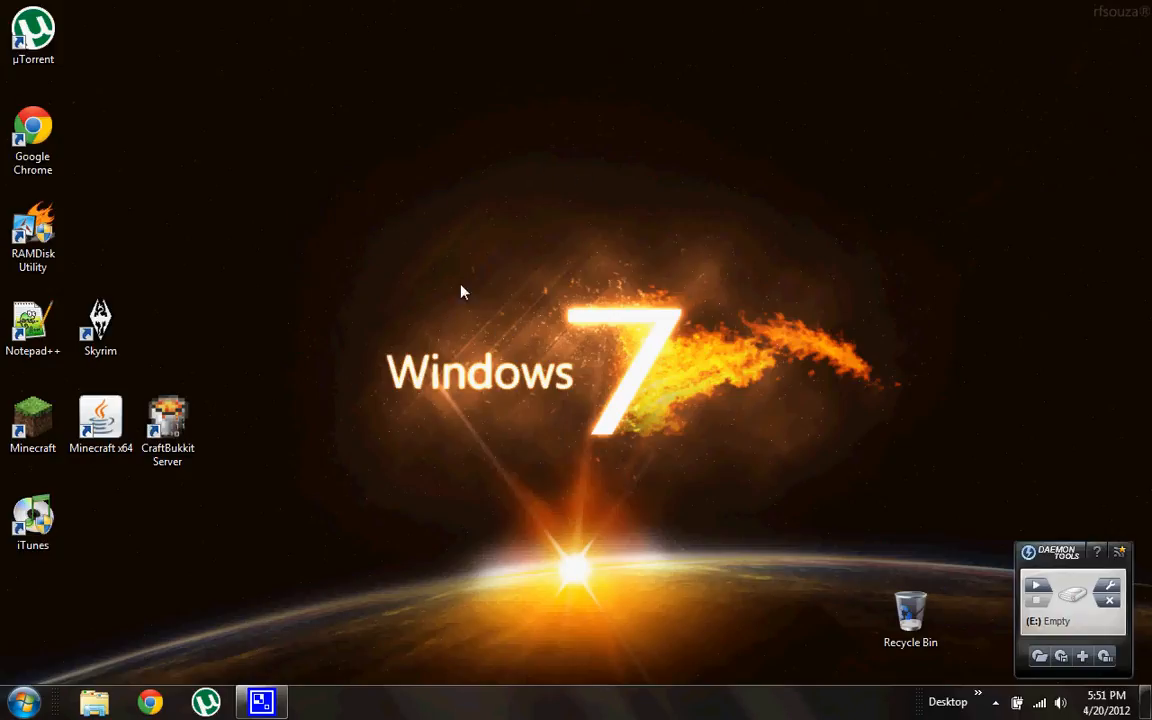
Reposition the RAMDisk Utility shortcut and check the computer's drives show MINECRAFT (G:)
drag(32, 236, 370, 236)
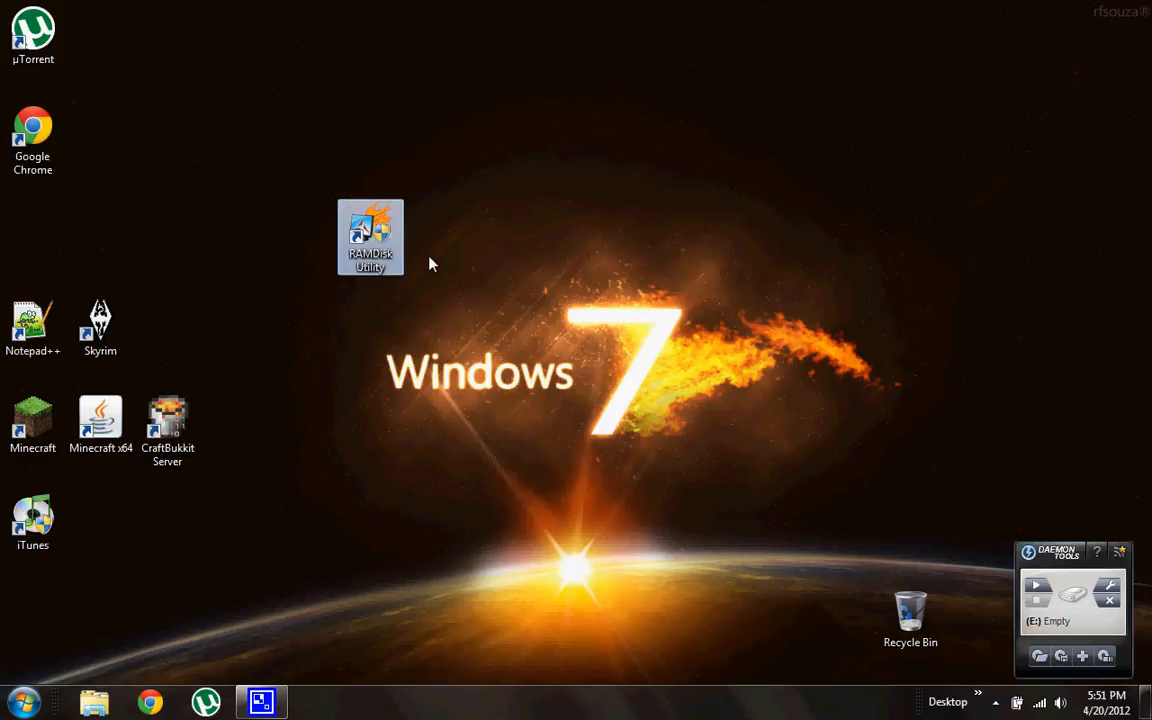
drag(370, 236, 176, 220)
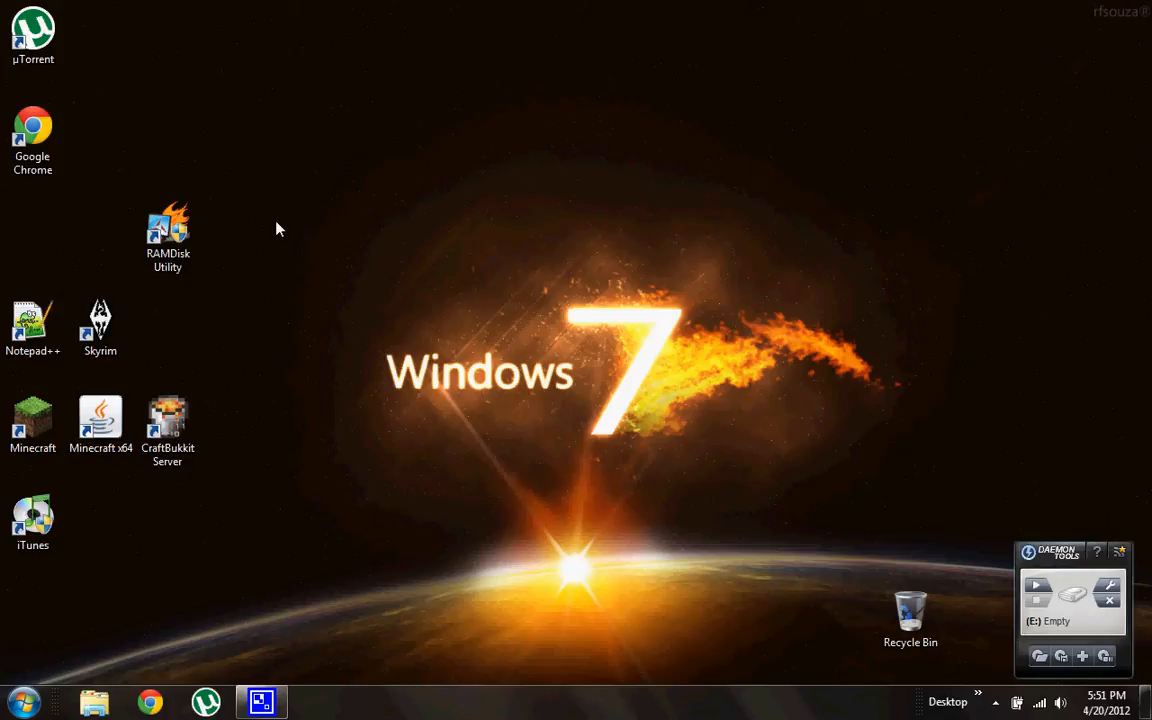
mouse_move(22, 702)
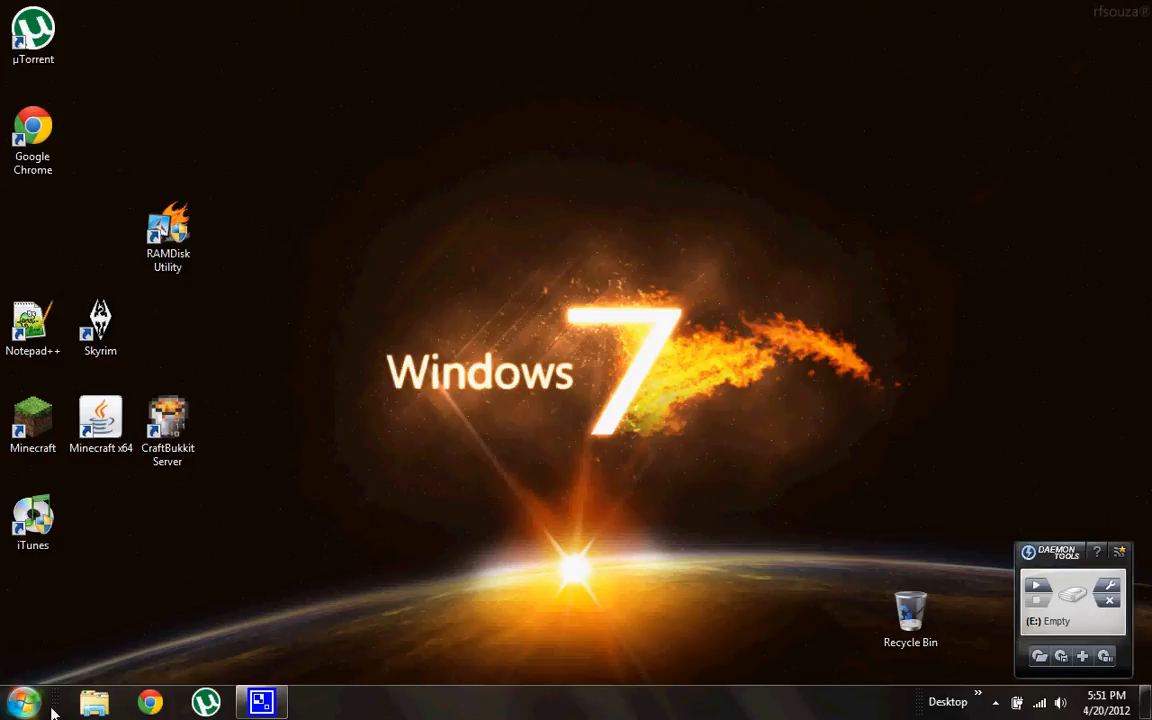
click(94, 700)
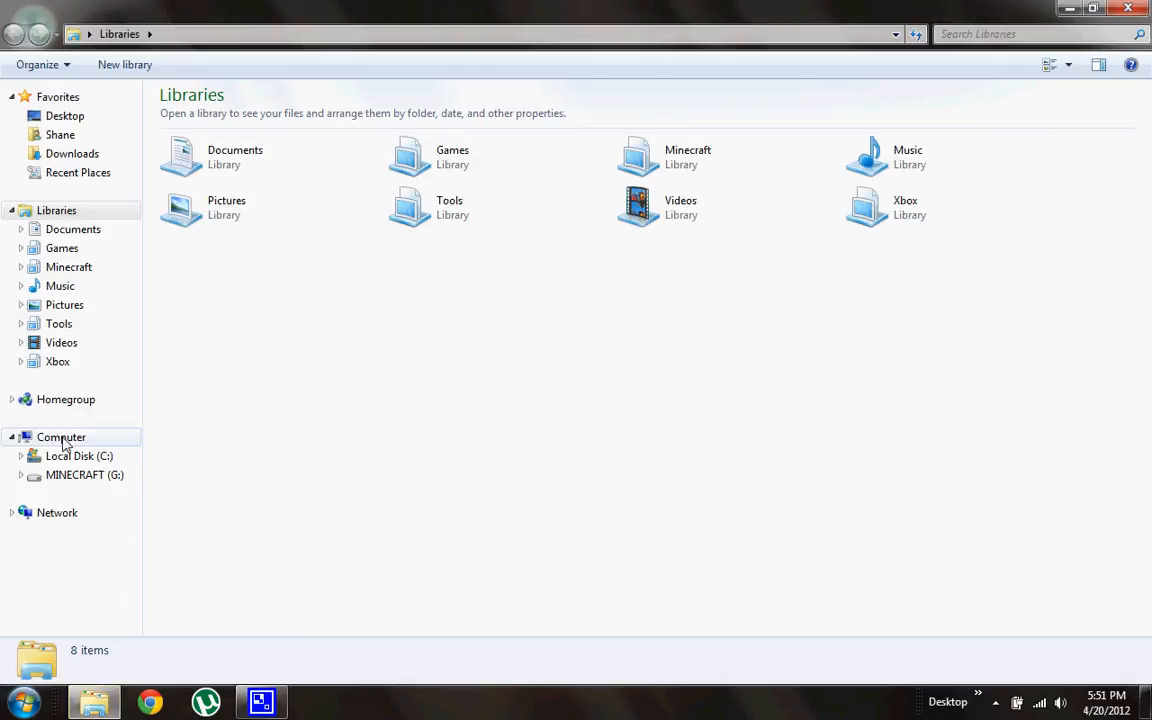
click(60, 436)
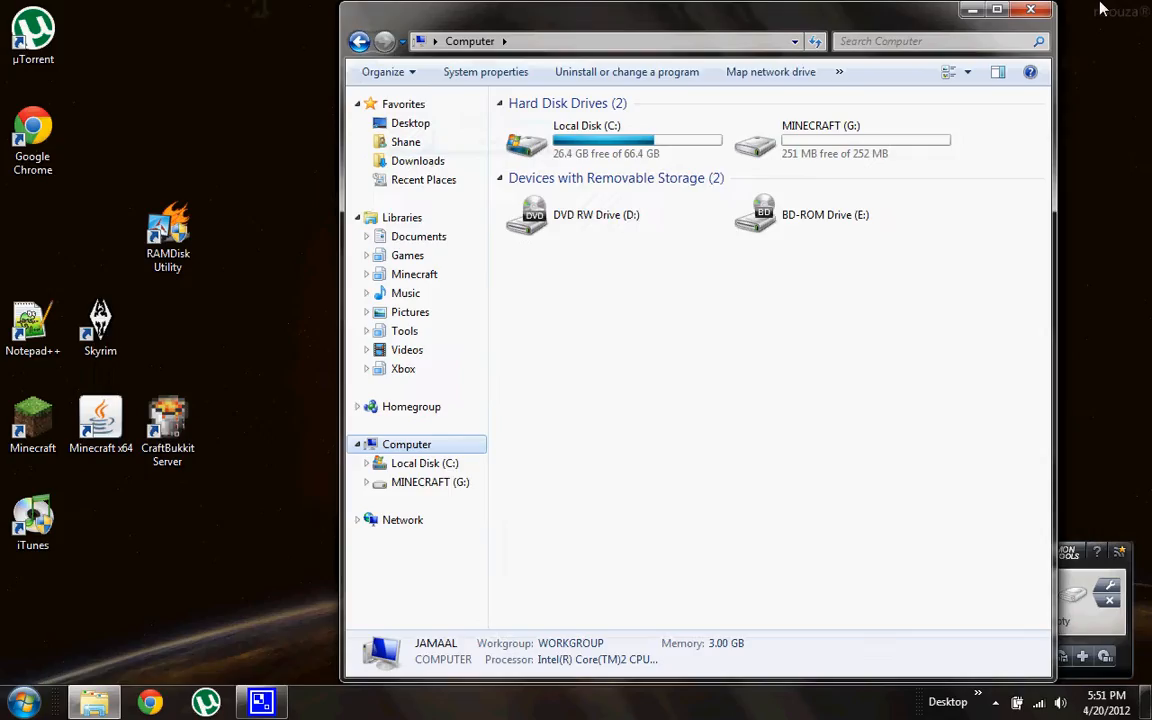
click(1032, 10)
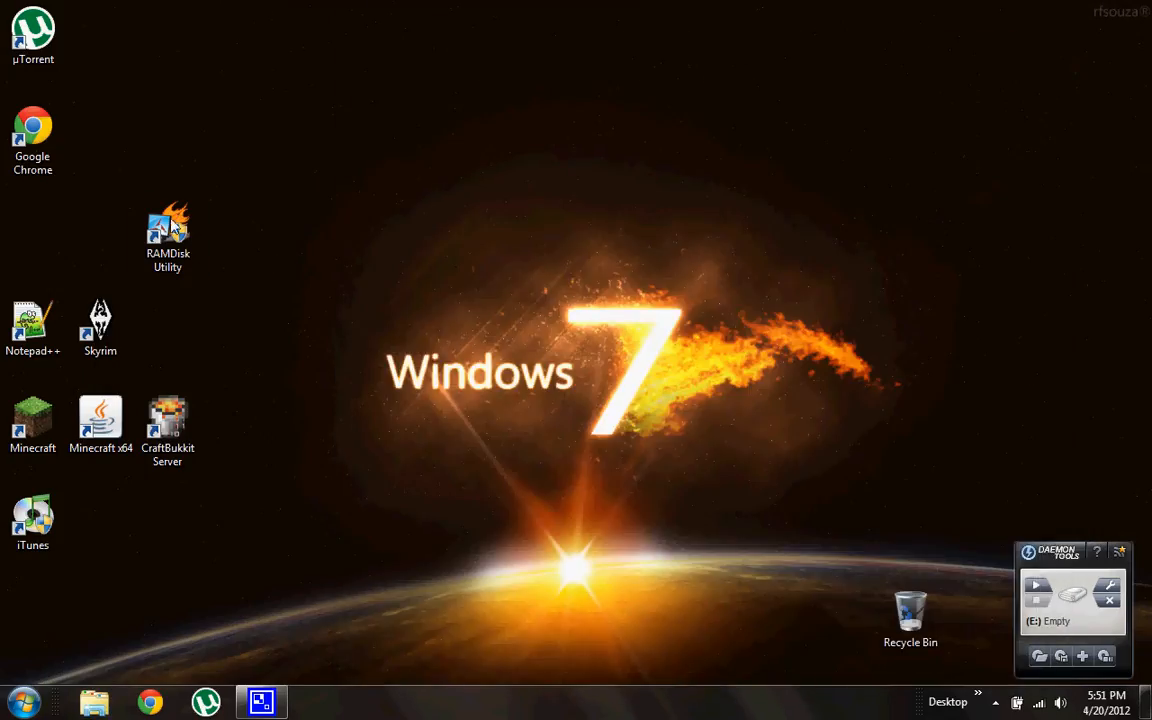
drag(168, 238, 32, 238)
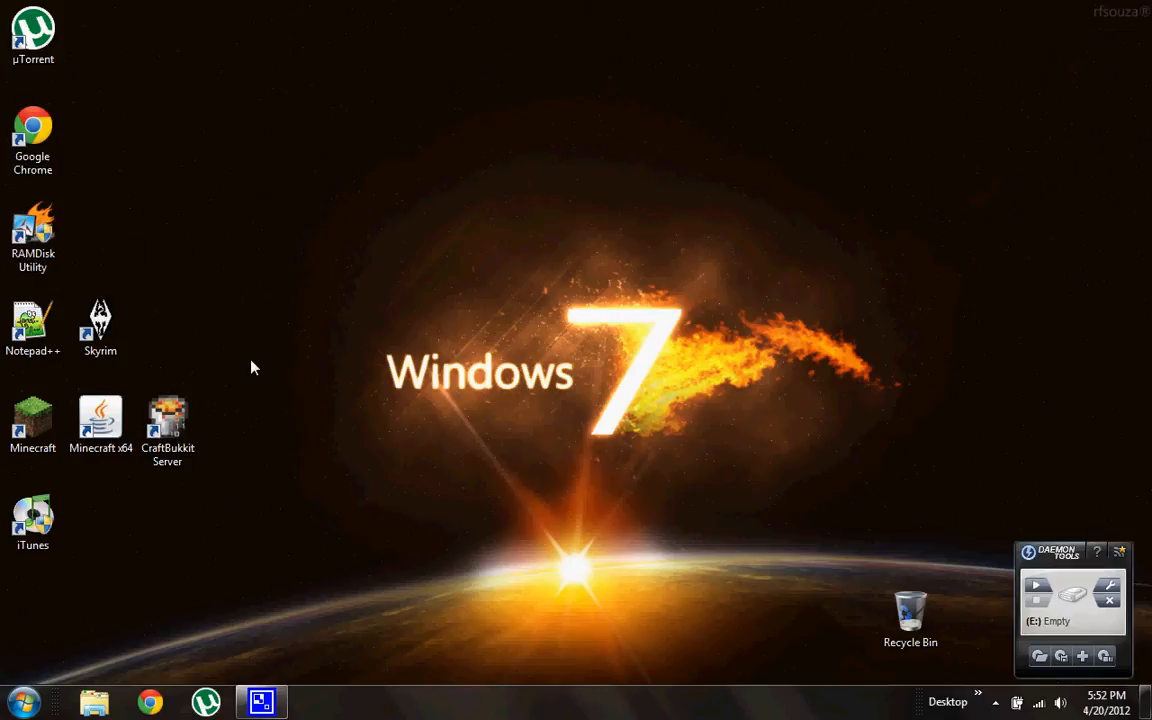
mouse_move(364, 504)
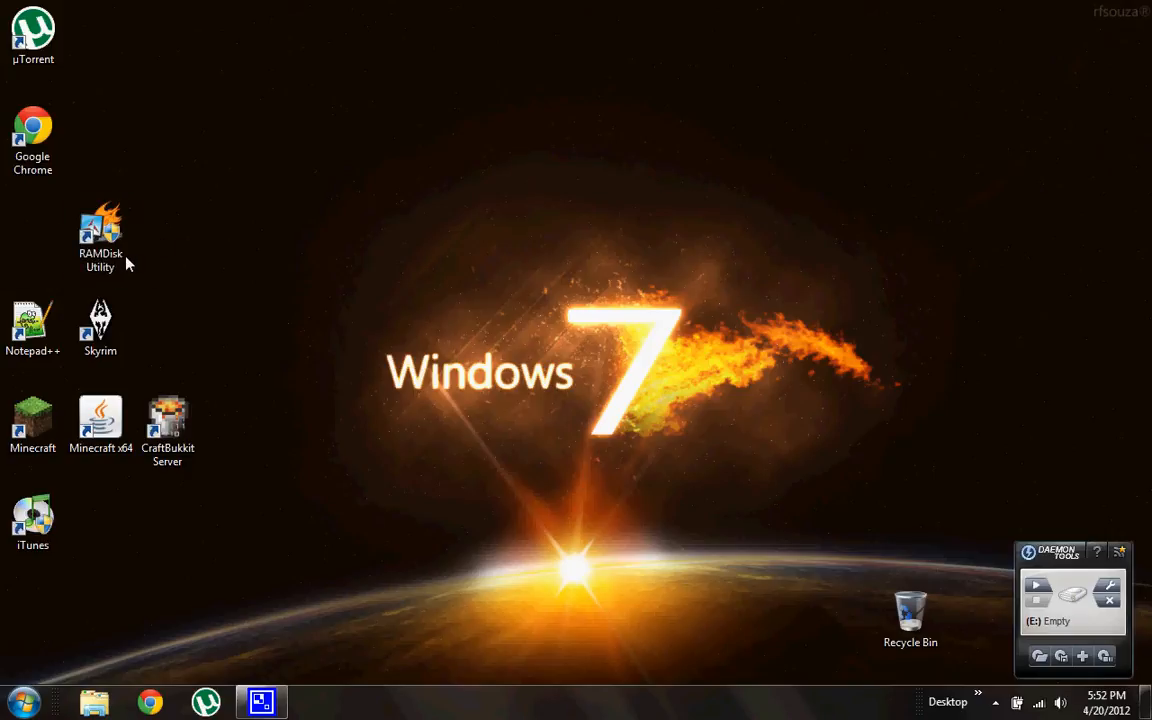
Launch RAMDisk Utility, allow the UAC prompt, dismiss the advert and show Load and Save settings
click(100, 236)
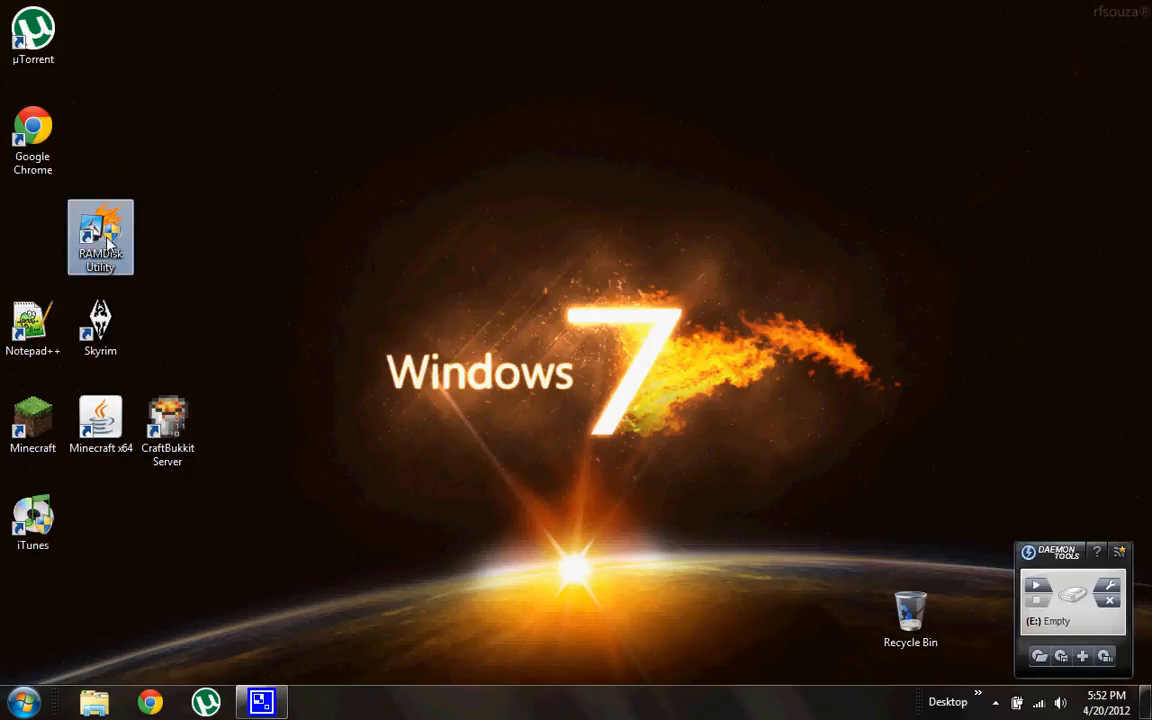
double_click(100, 236)
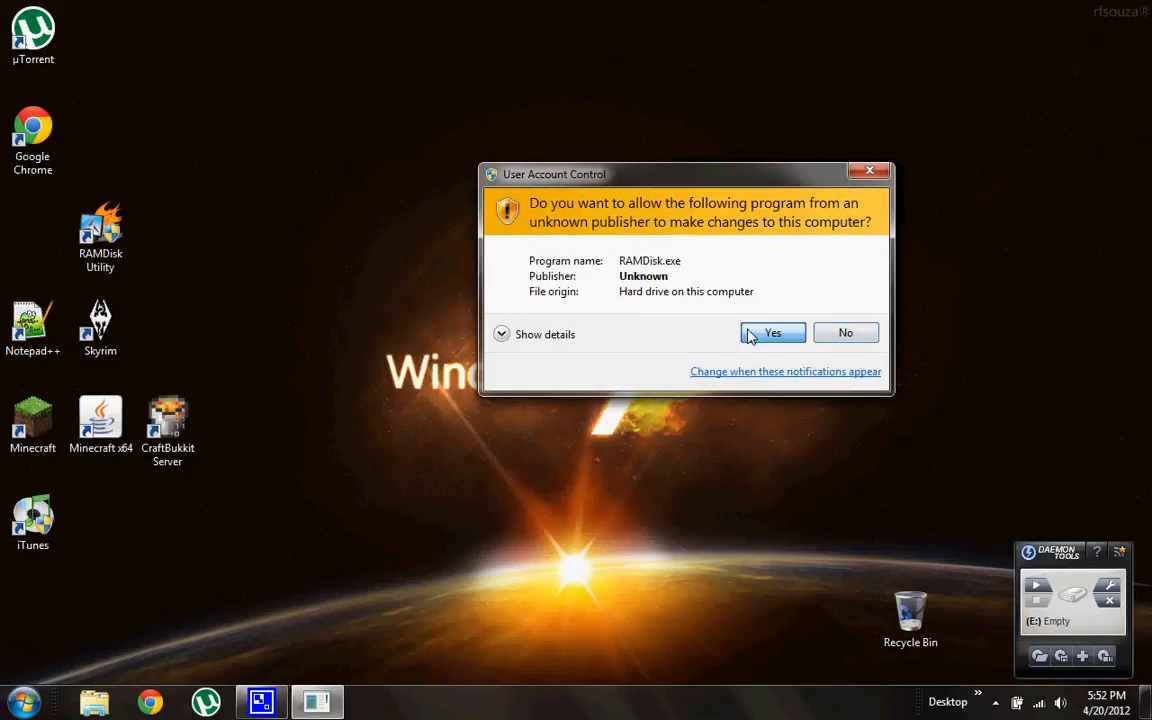
click(772, 332)
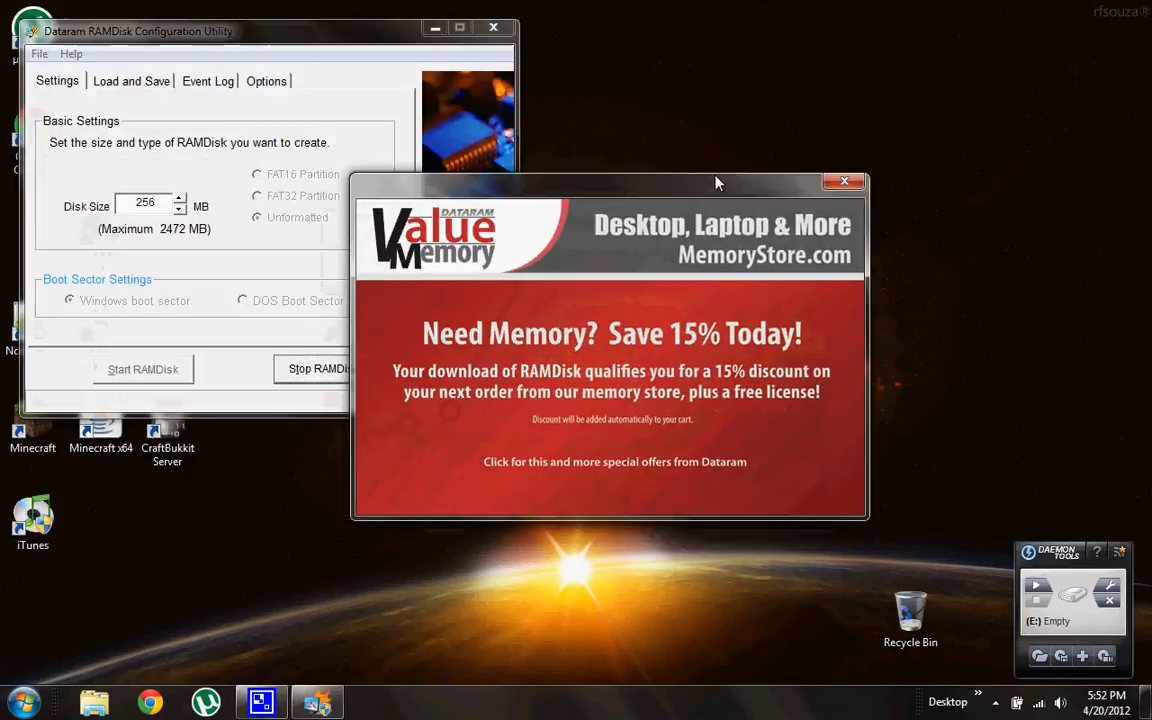
click(844, 180)
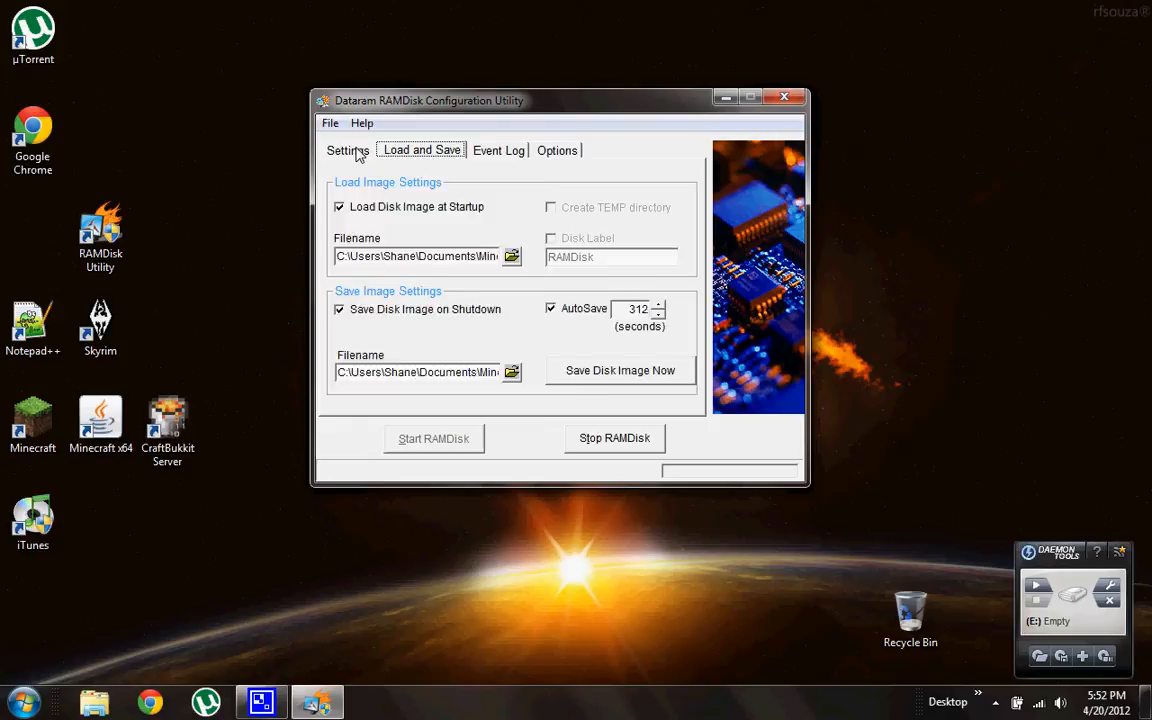
click(348, 150)
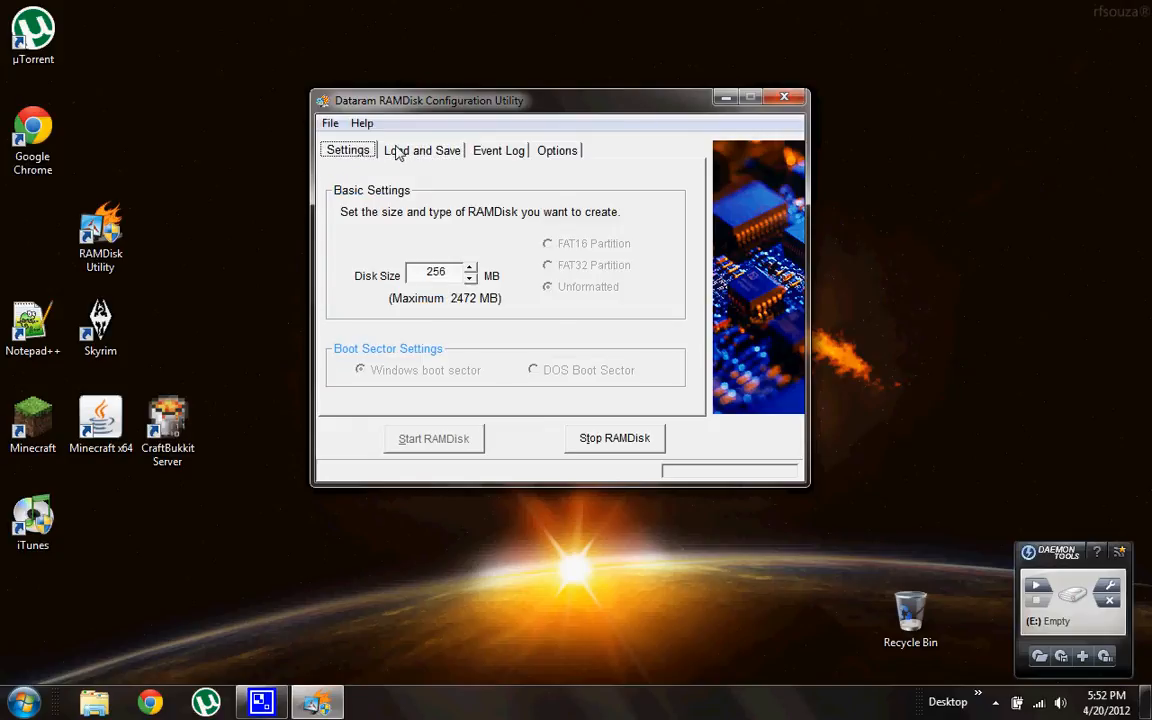
click(420, 150)
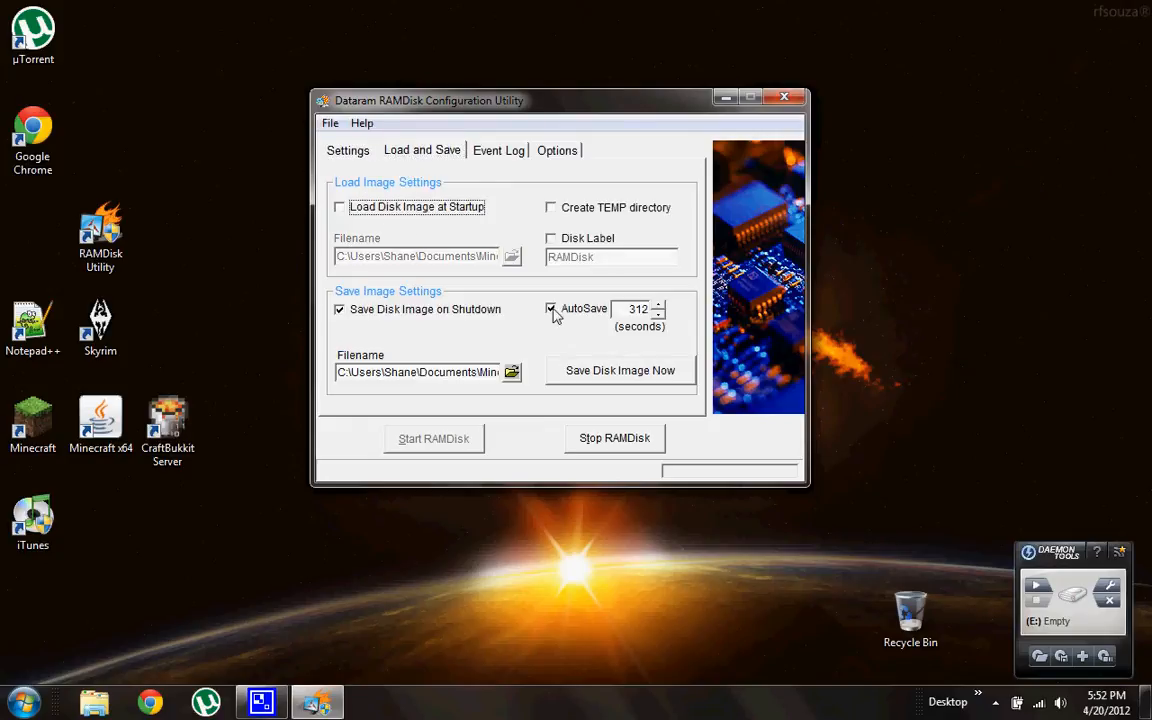
Set the 256 MB RAM disk to a FAT32 partition and return to the Load and Save settings
click(348, 150)
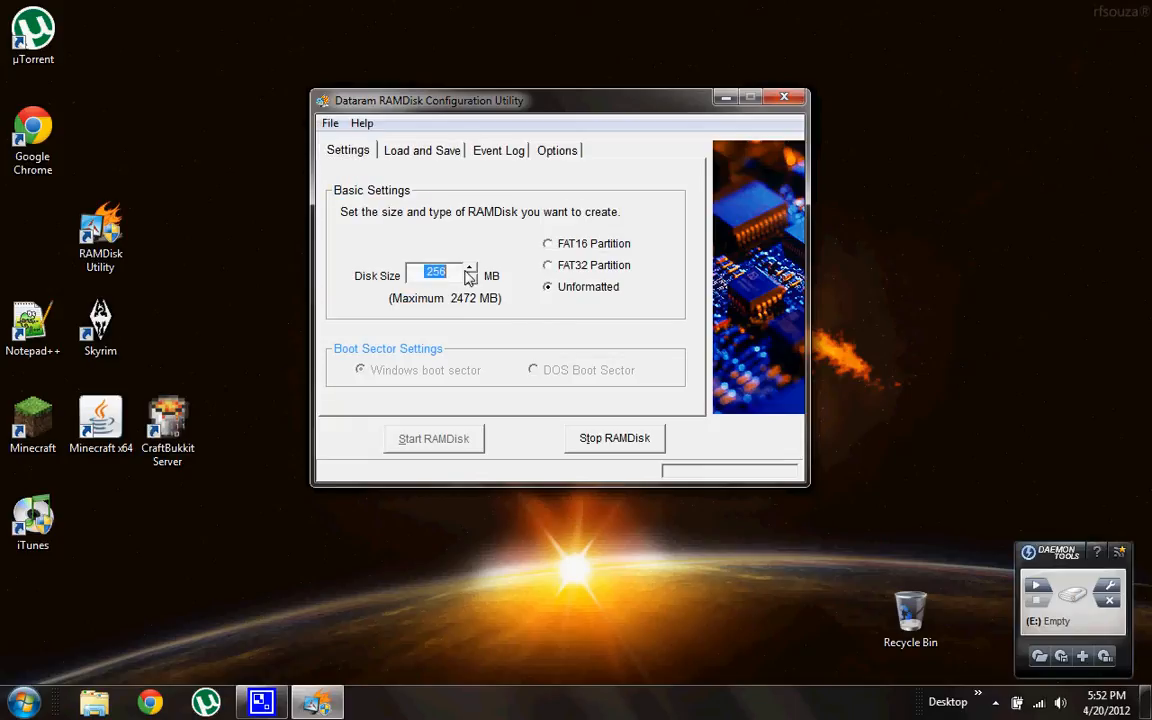
mouse_move(432, 272)
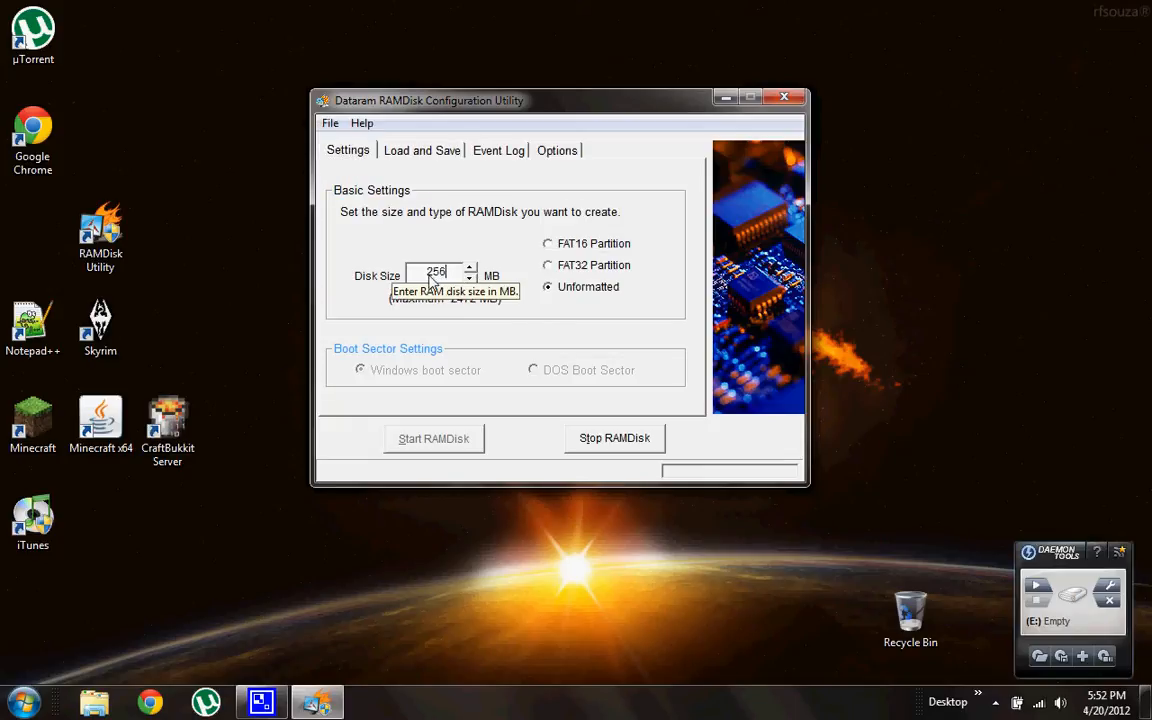
mouse_move(484, 274)
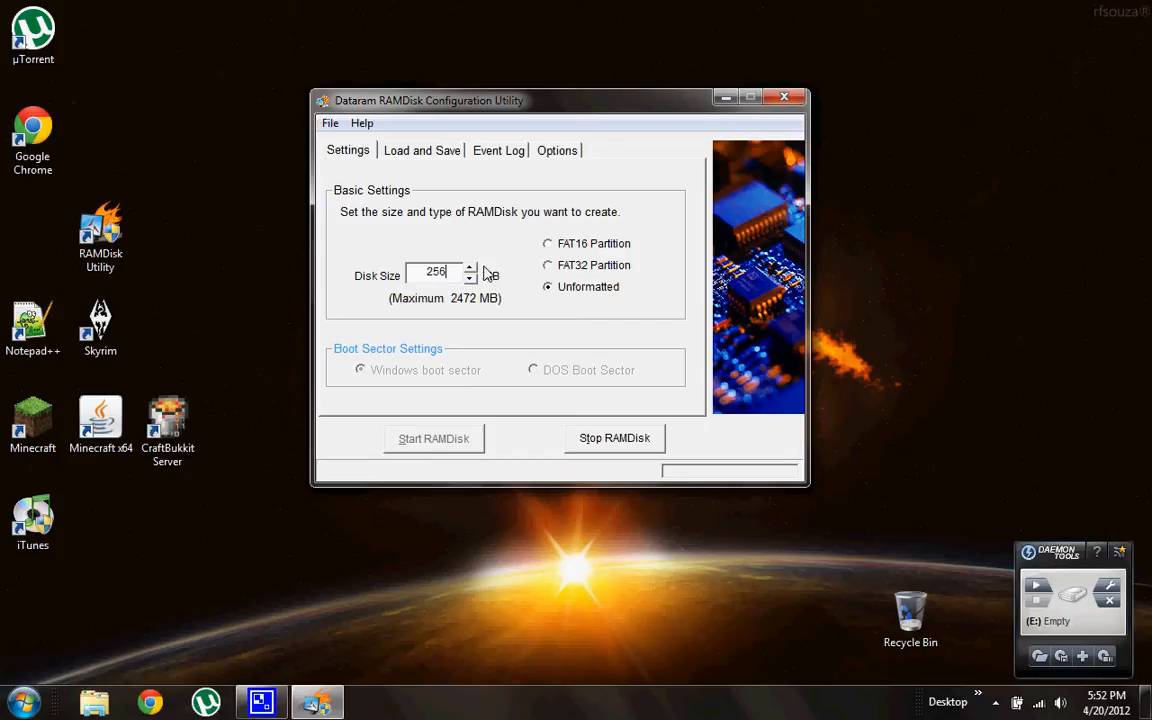
click(548, 264)
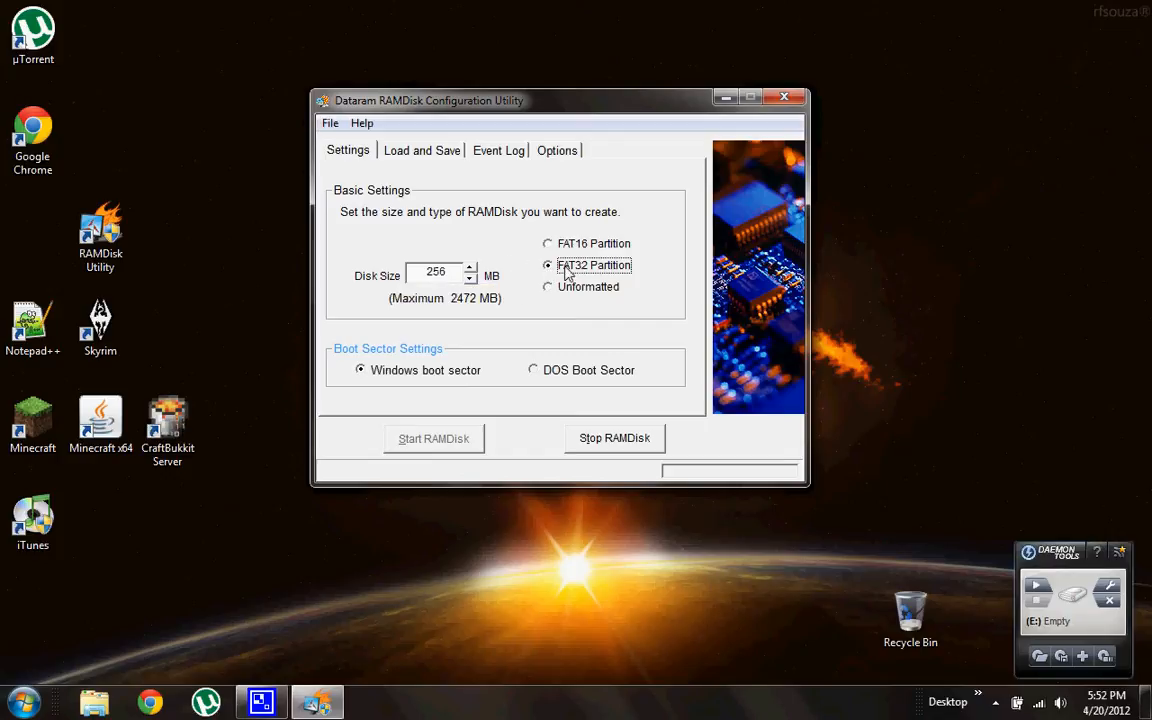
click(420, 150)
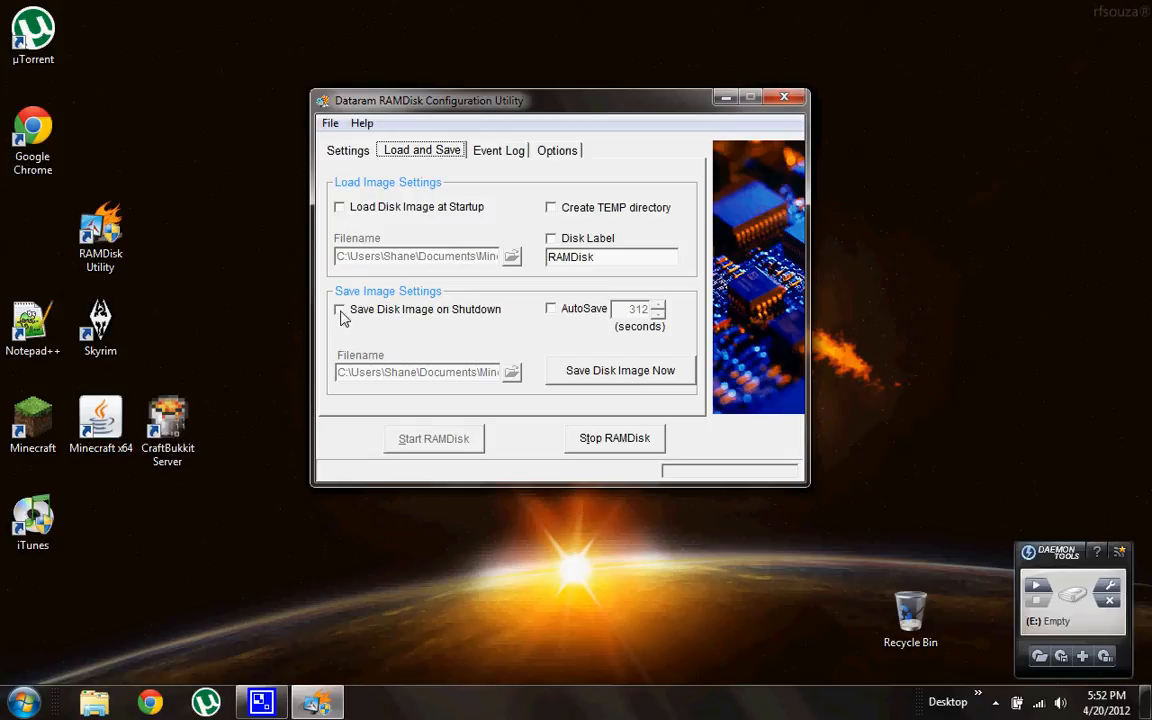
Enable Save Disk Image on Shutdown and AutoSave, with server-example from the Minecraft folder as the image file
click(340, 308)
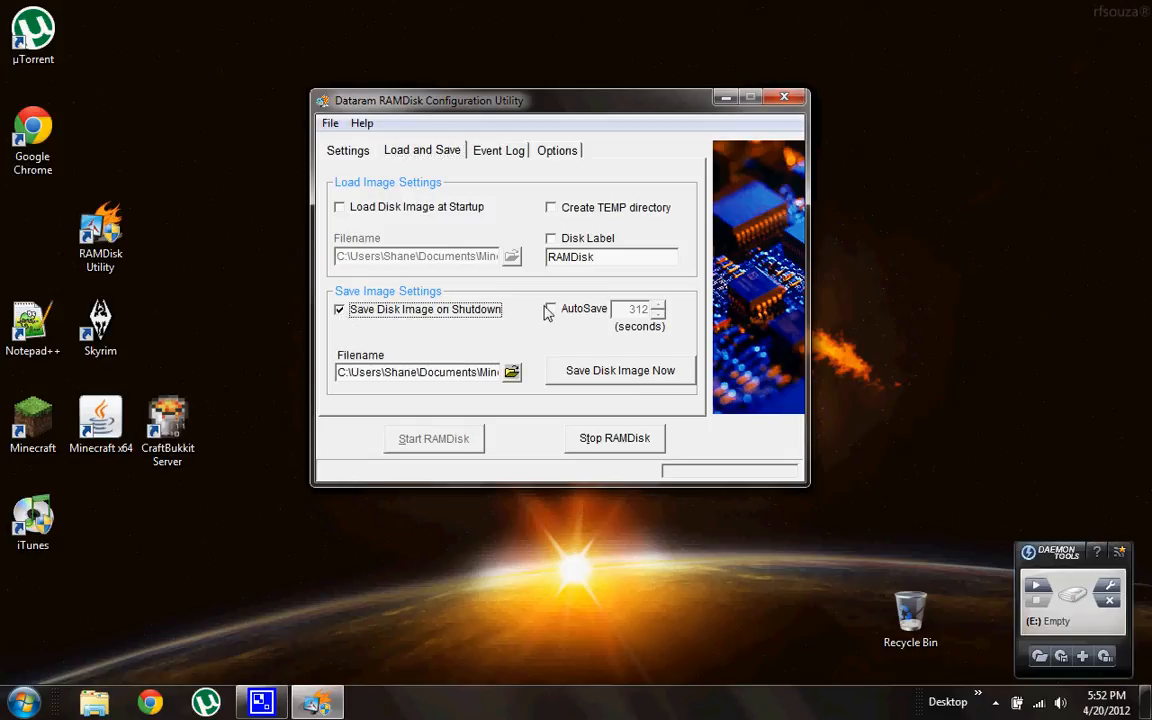
click(550, 308)
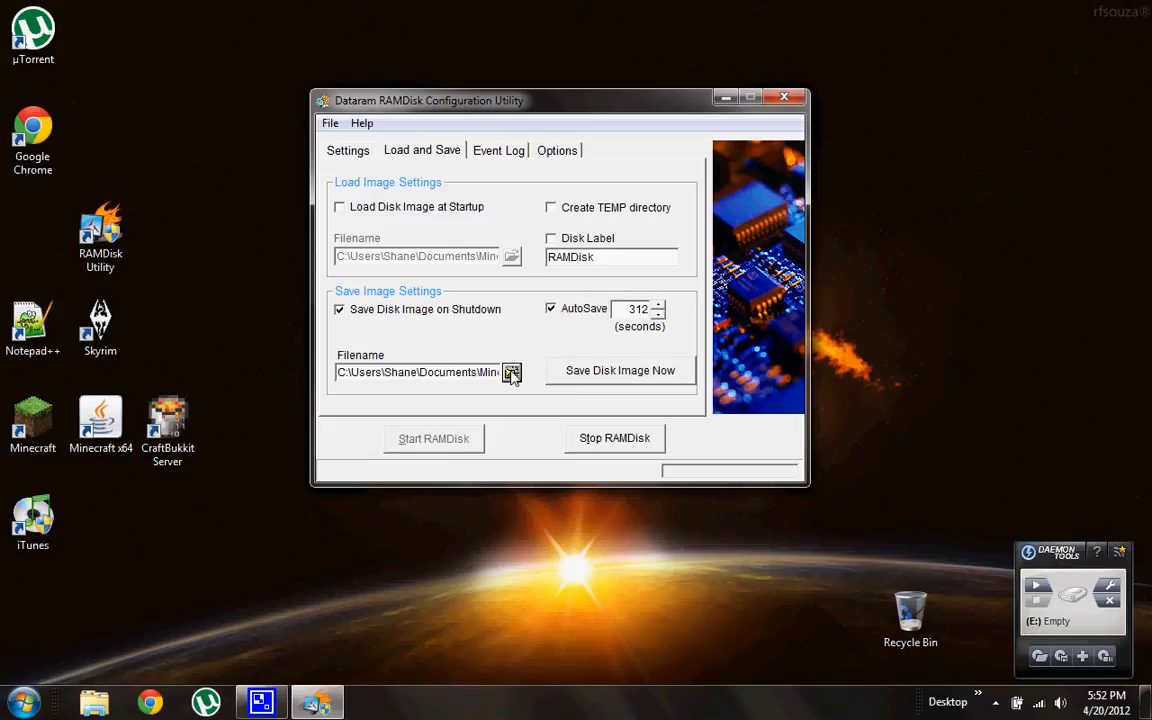
click(512, 372)
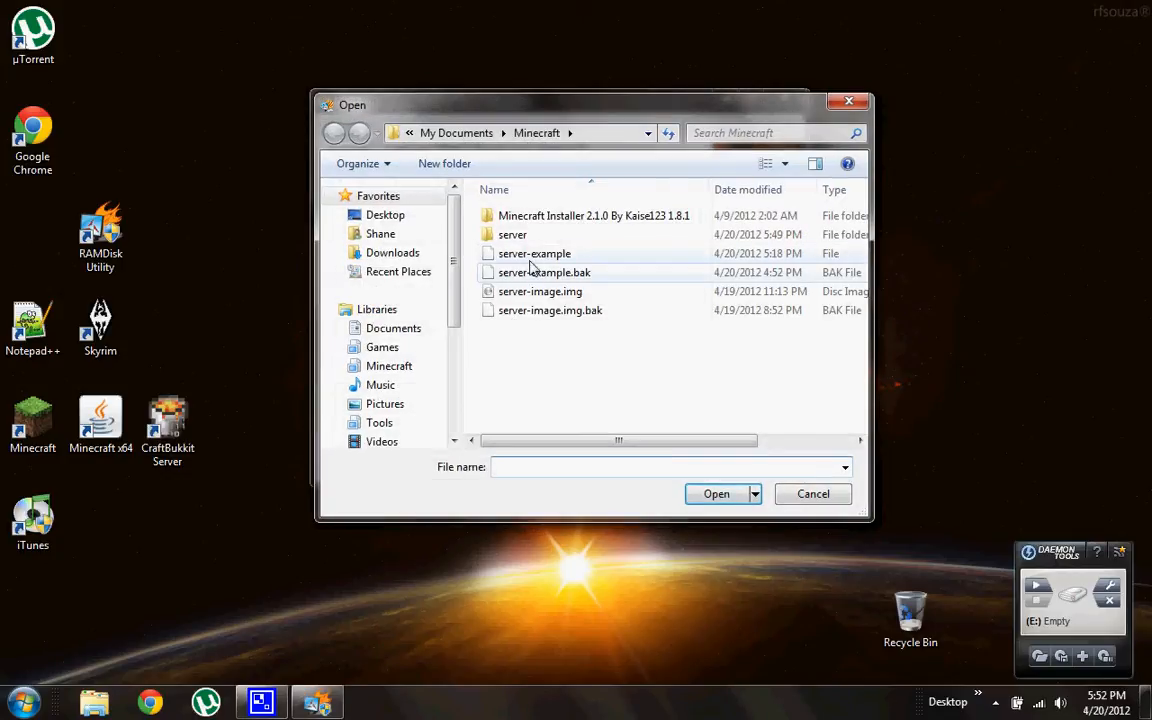
click(534, 252)
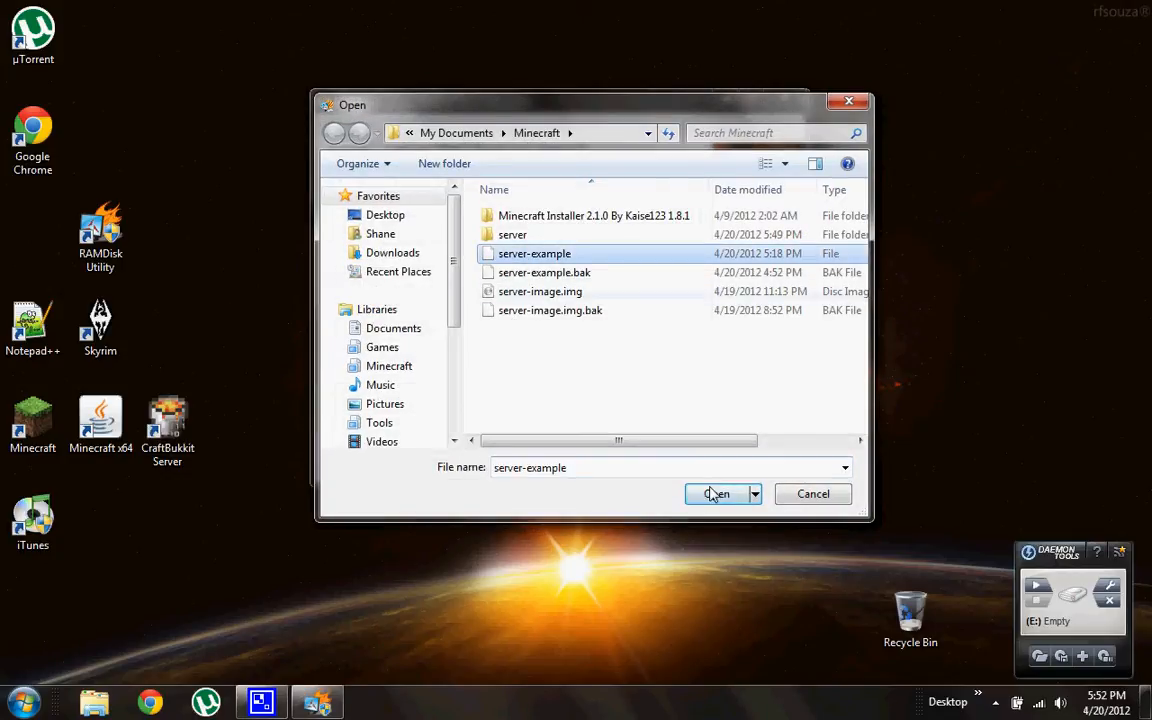
click(716, 492)
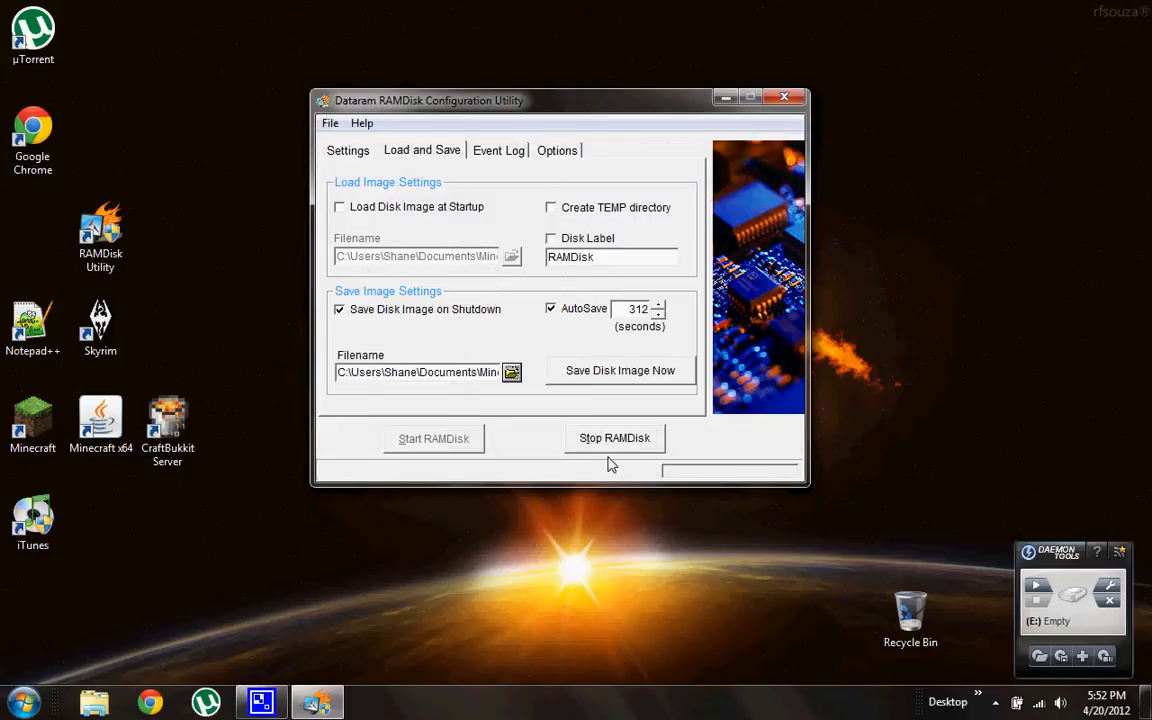
mouse_move(520, 452)
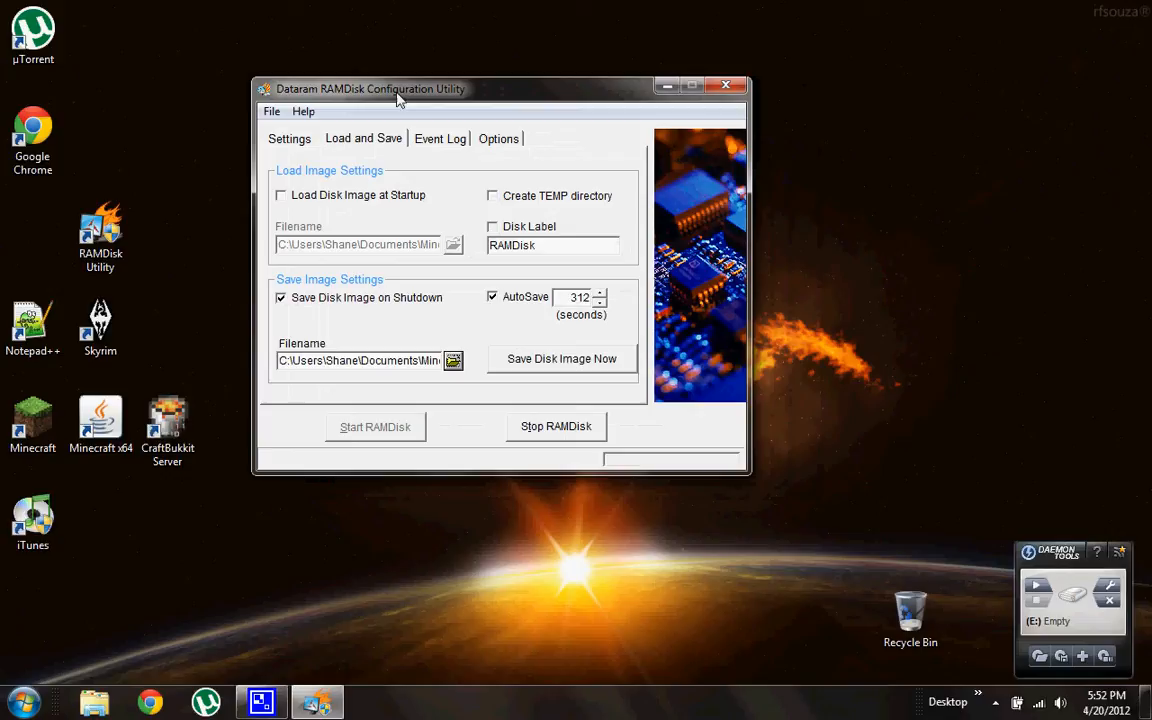
mouse_move(446, 430)
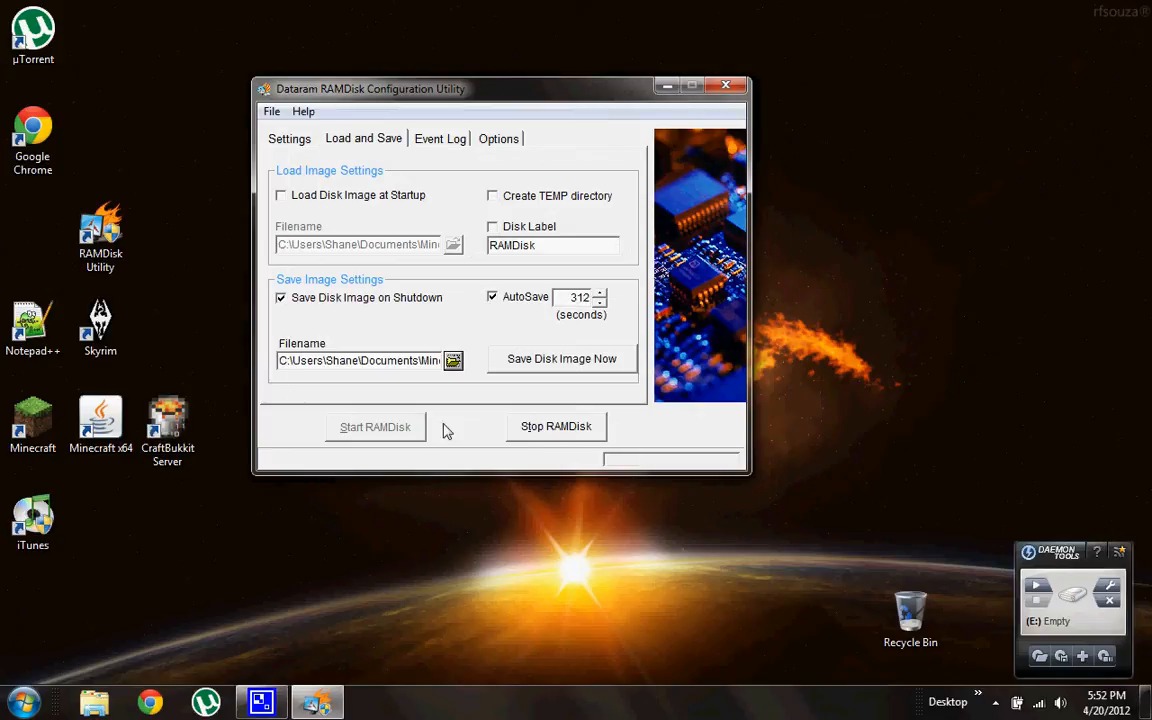
mouse_move(362, 448)
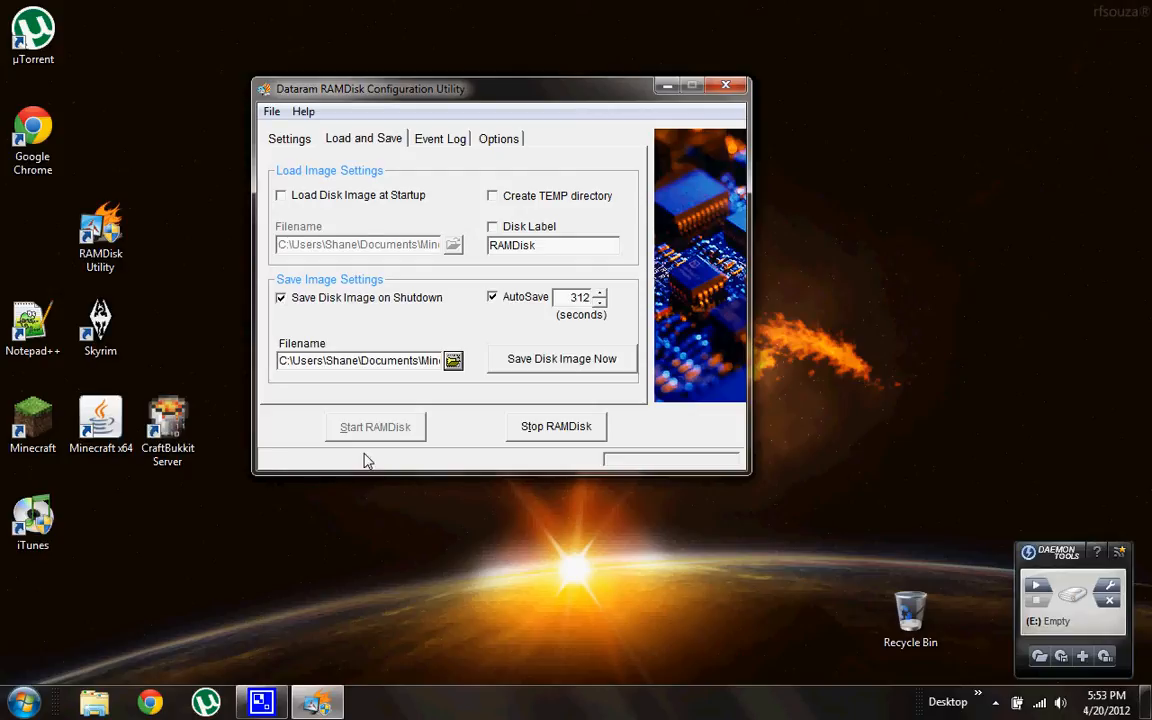
mouse_move(304, 470)
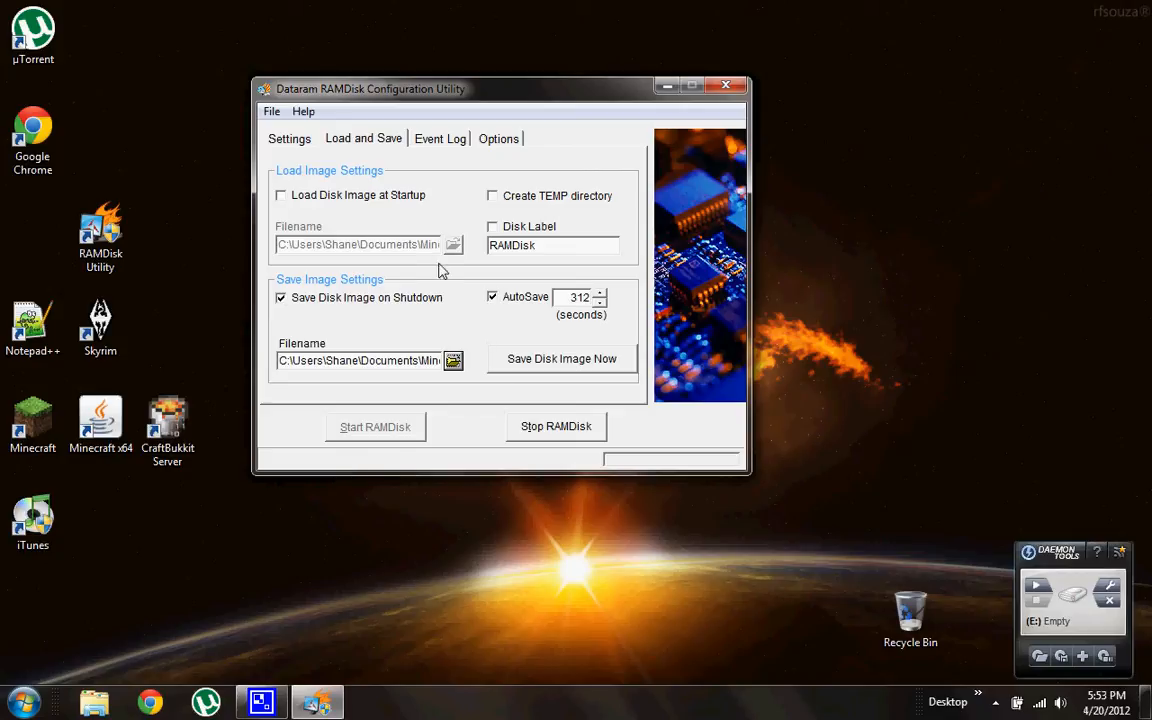
mouse_move(280, 196)
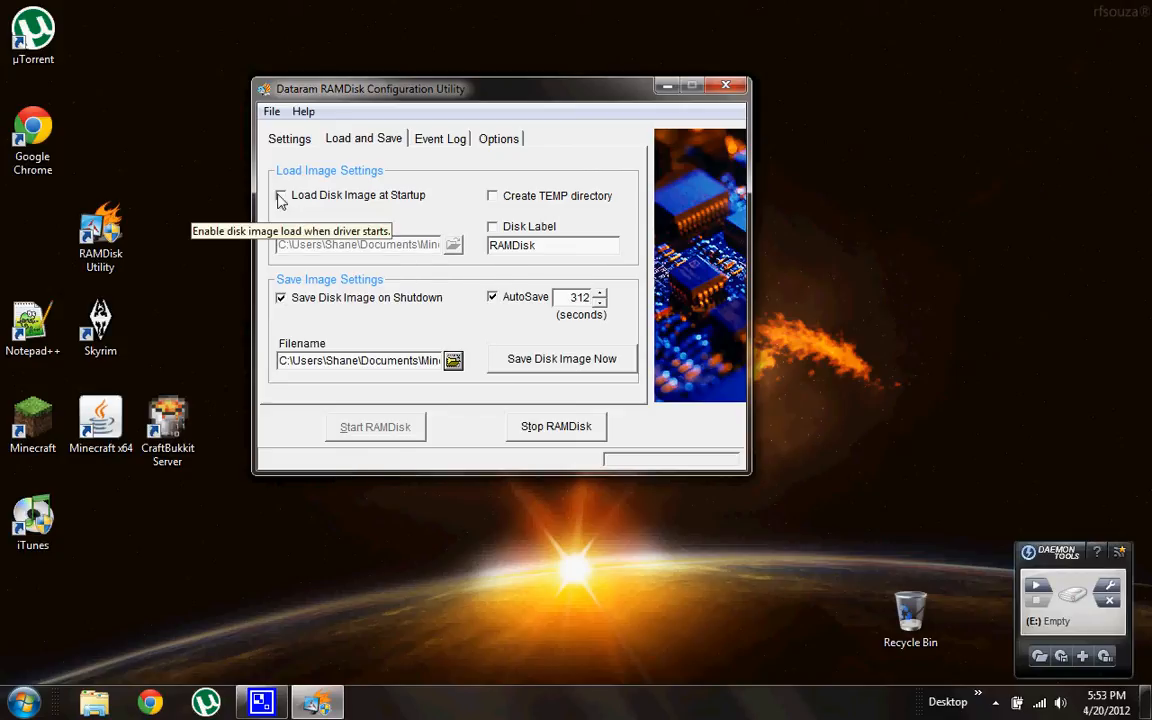
Enable Load Disk Image at Startup and stop the running RAMDisk
click(280, 196)
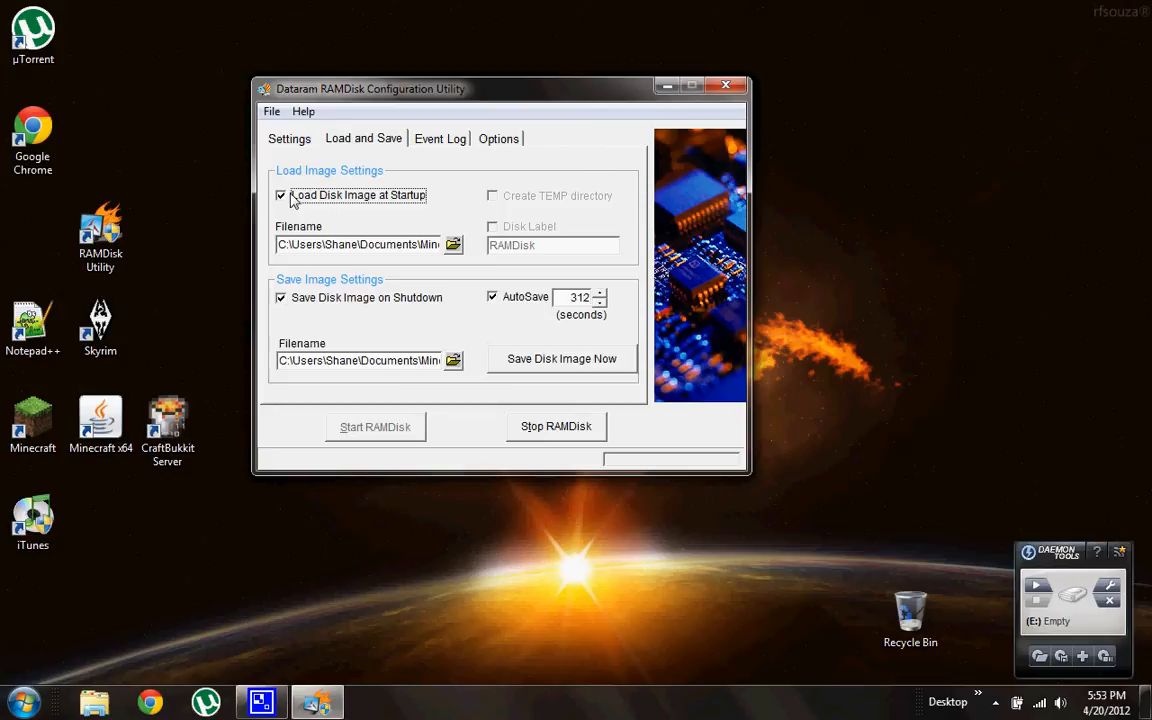
click(556, 426)
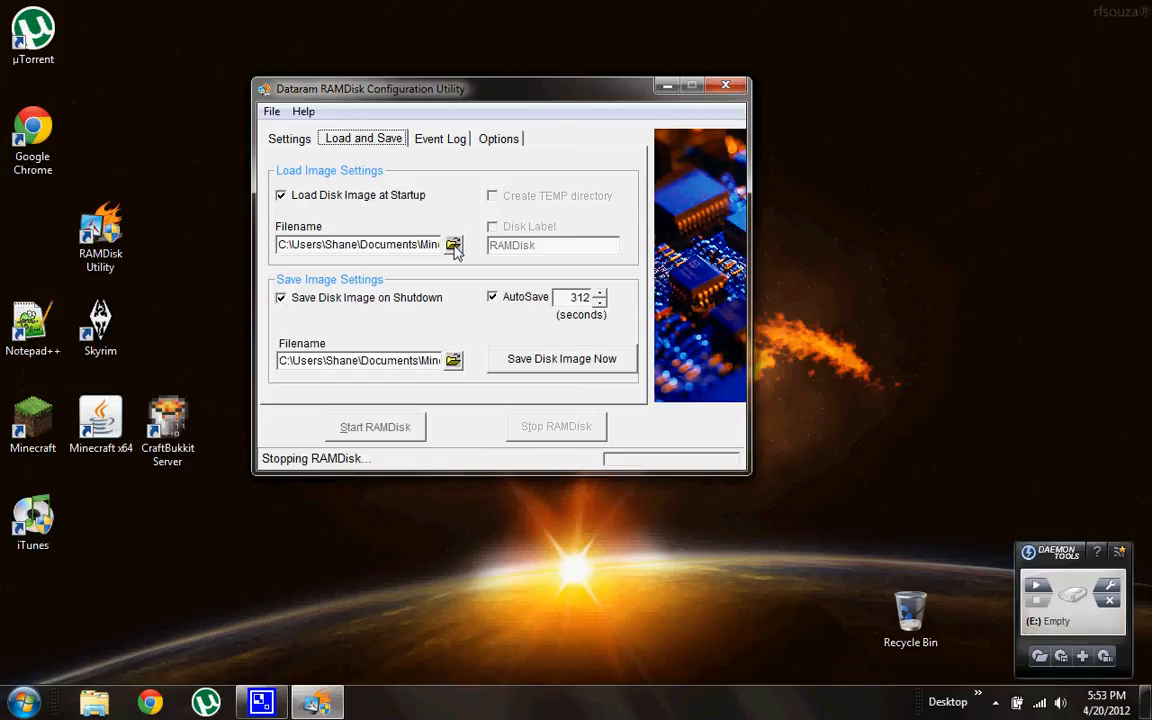
click(452, 244)
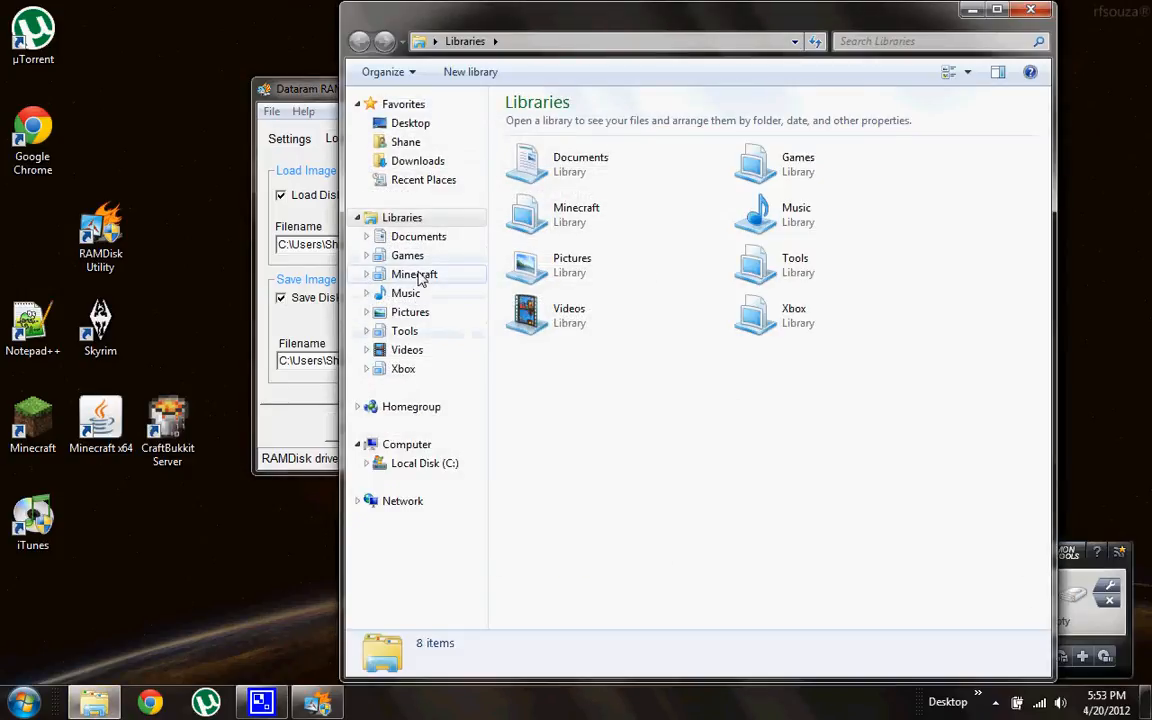
Check server-example in the Minecraft library is 256 MB, then return to the RAMDisk utility
double_click(414, 274)
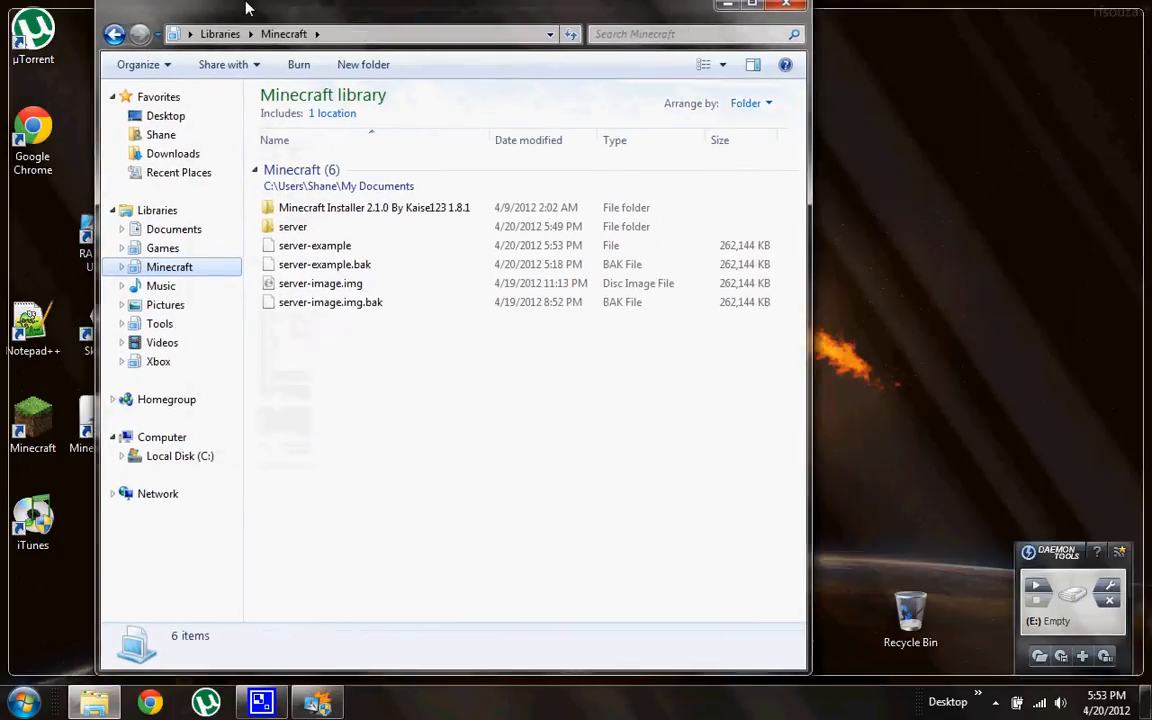
click(752, 6)
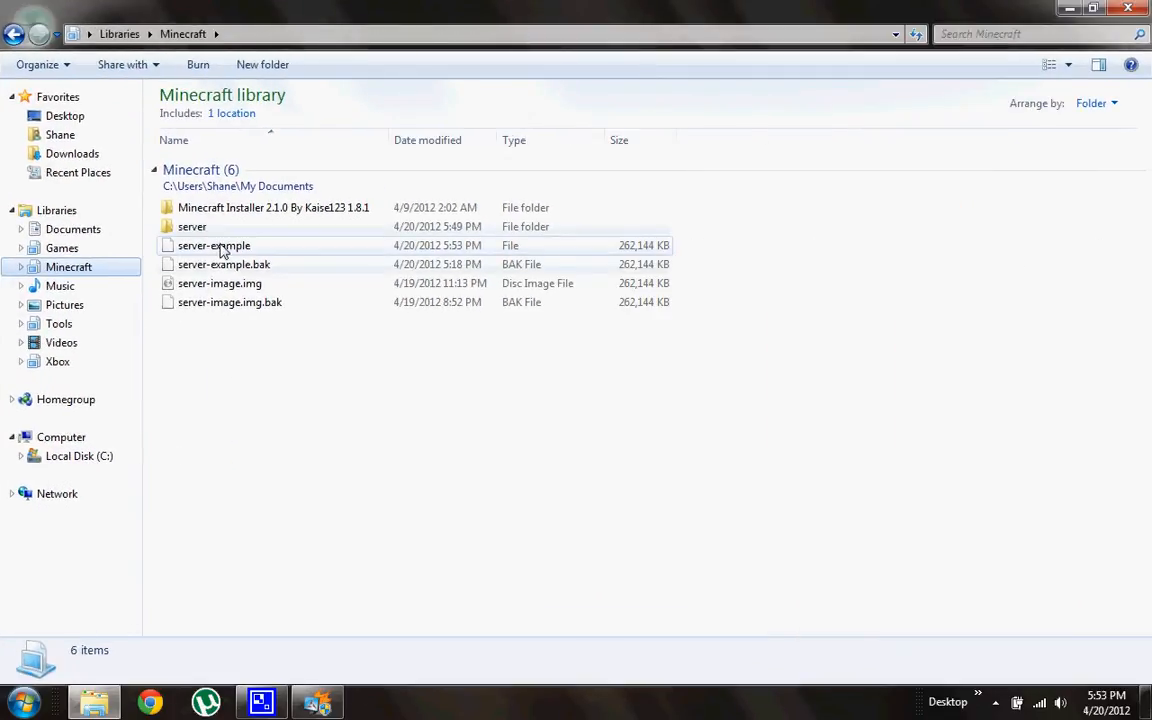
click(212, 244)
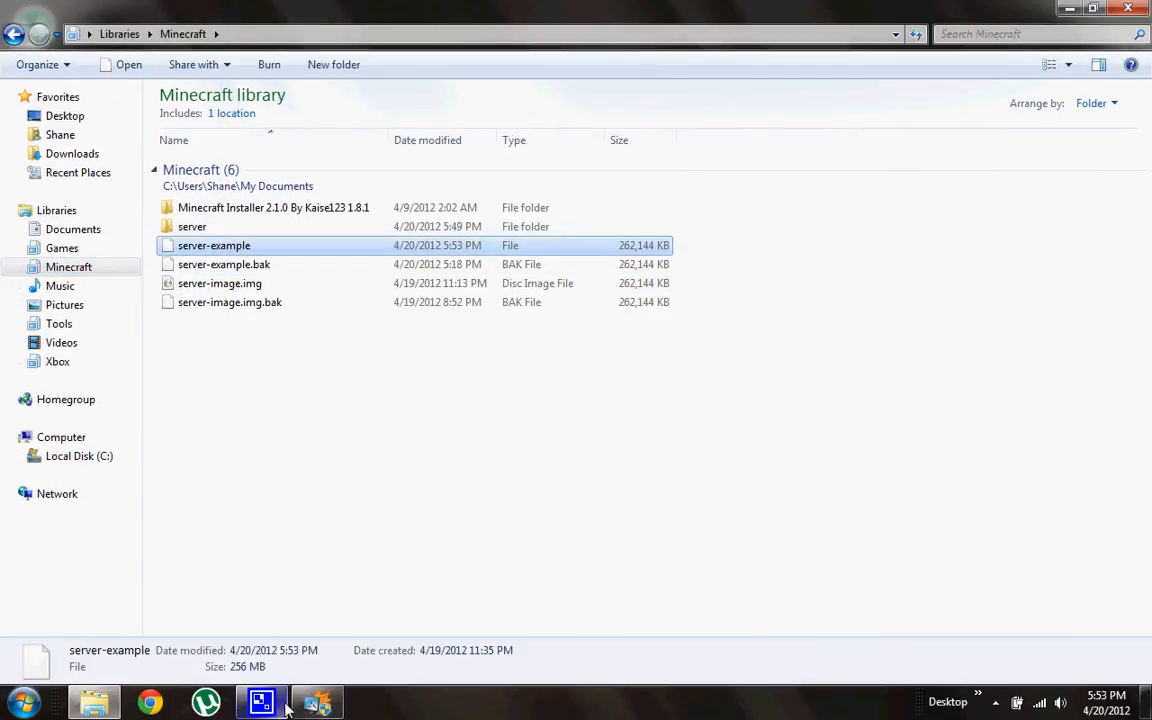
click(262, 700)
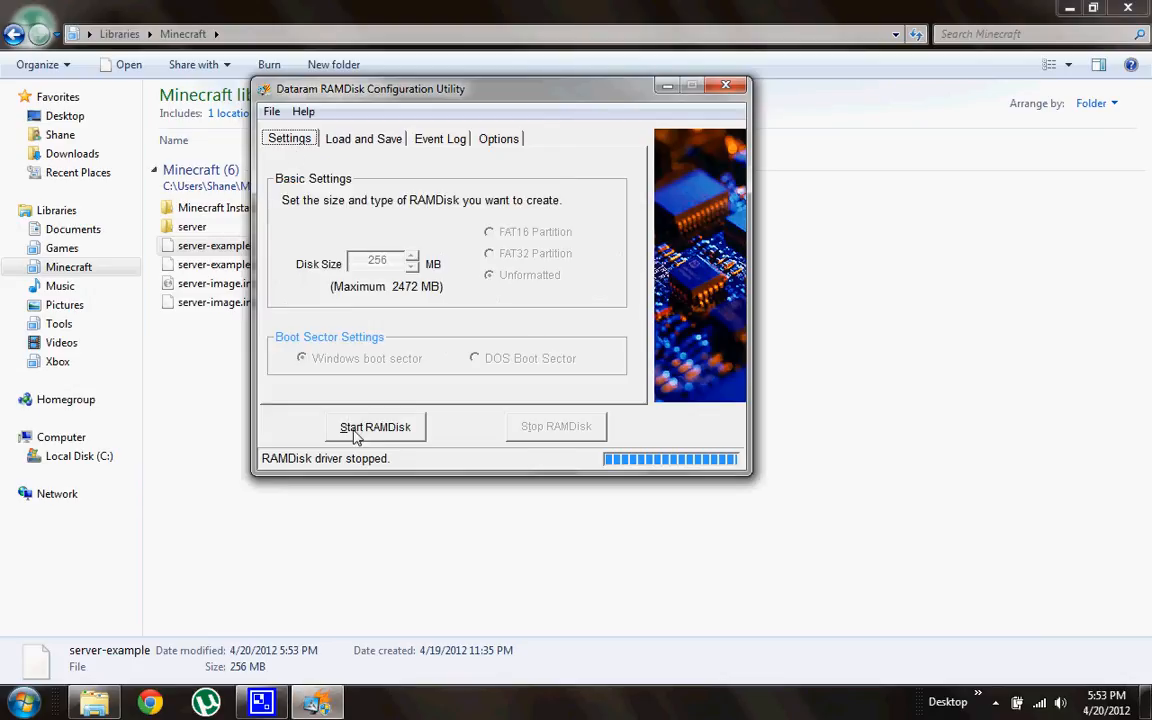
Start the RAMDisk with the saved image and minimize the utility
click(362, 138)
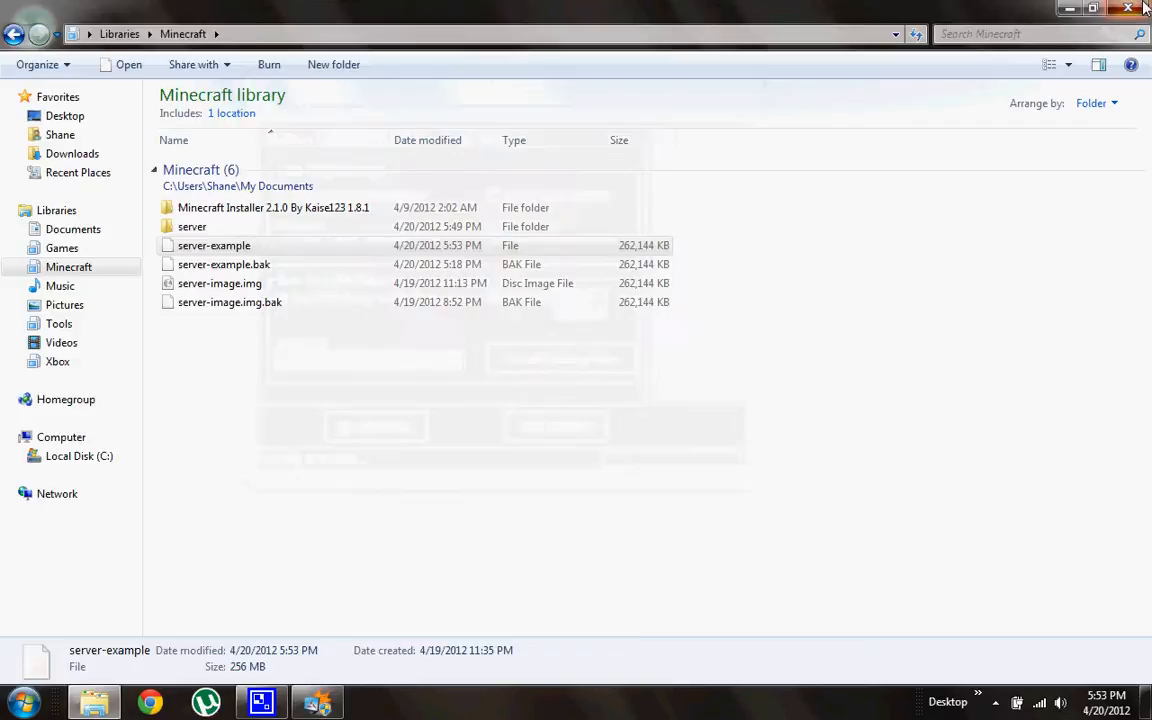
click(1142, 8)
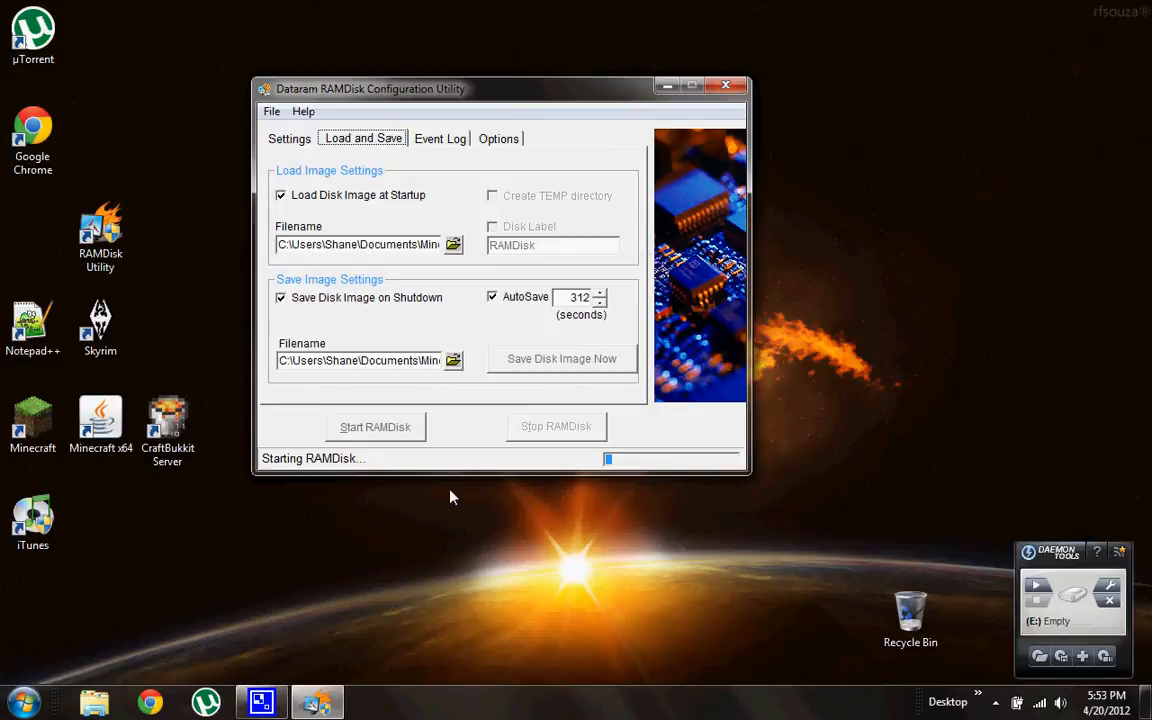
click(376, 428)
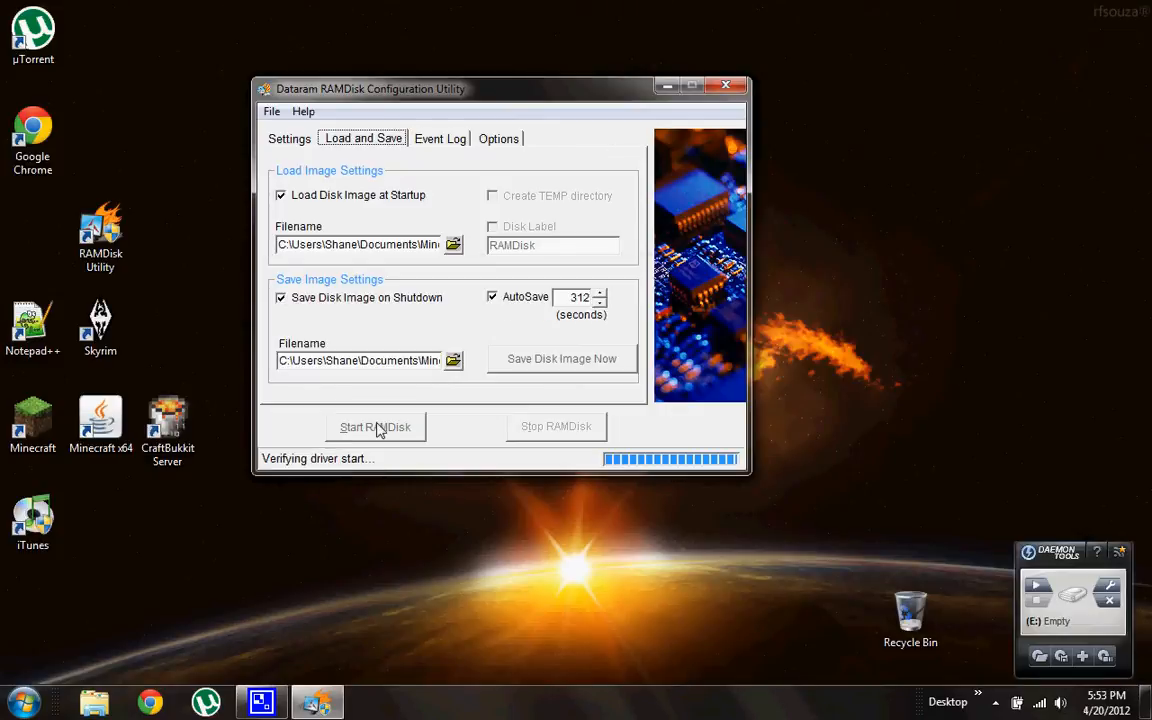
mouse_move(318, 500)
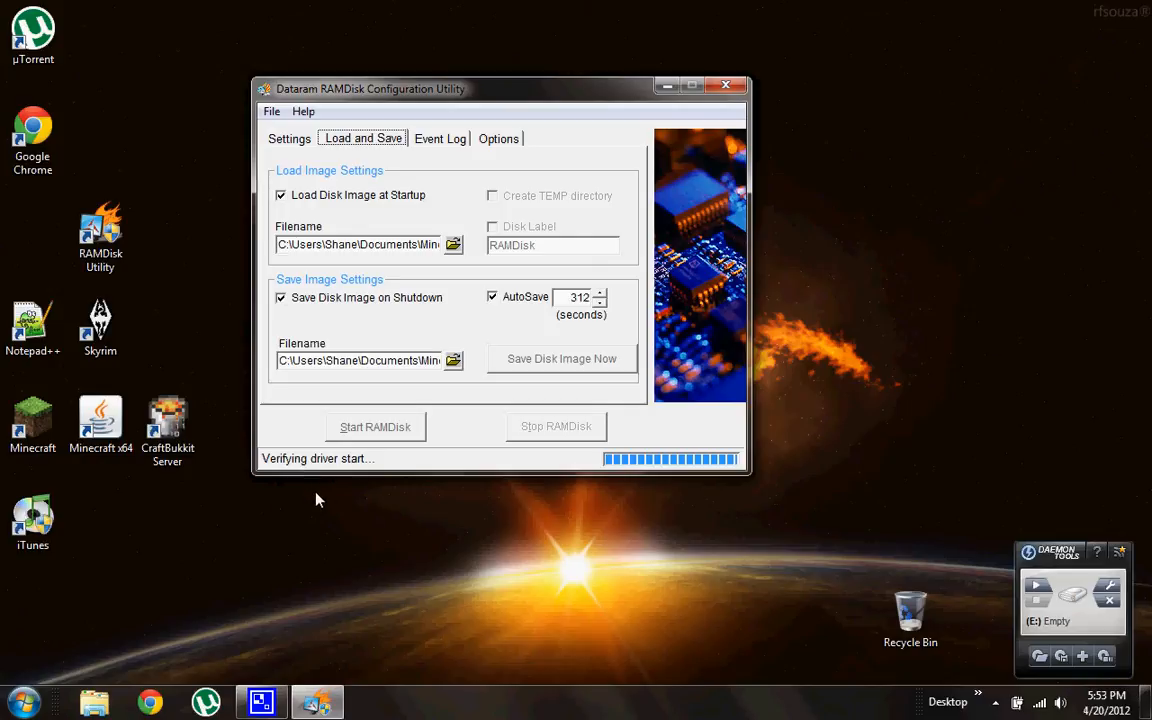
mouse_move(300, 504)
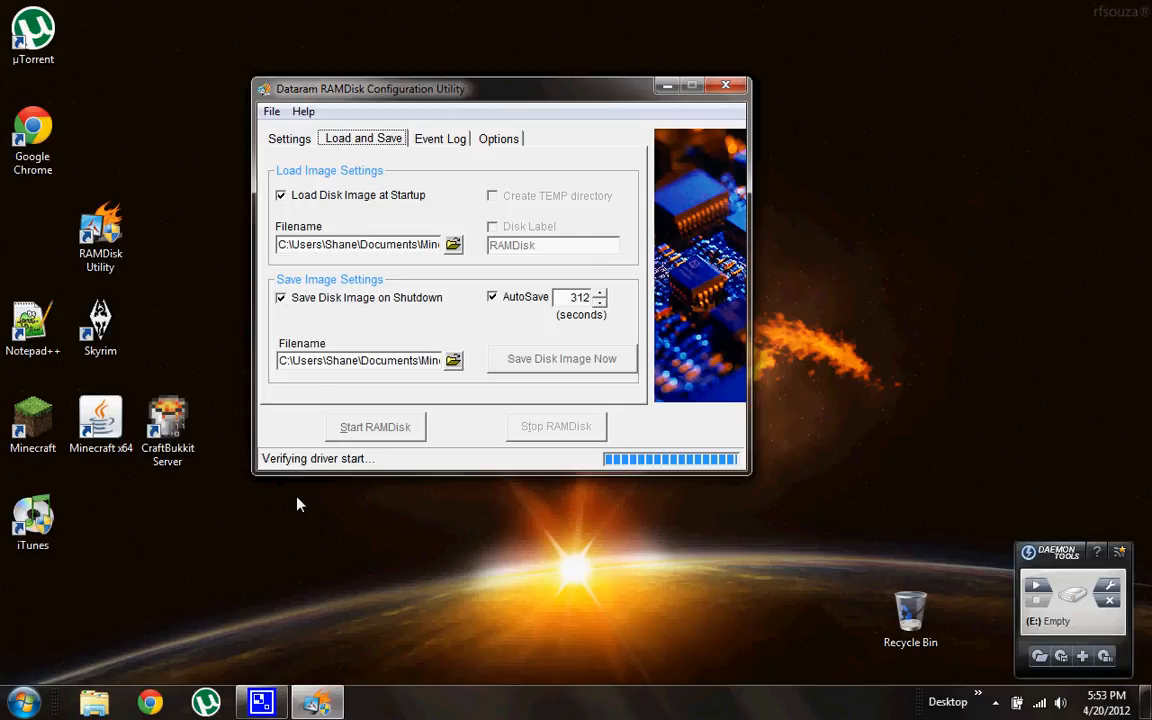
mouse_move(432, 96)
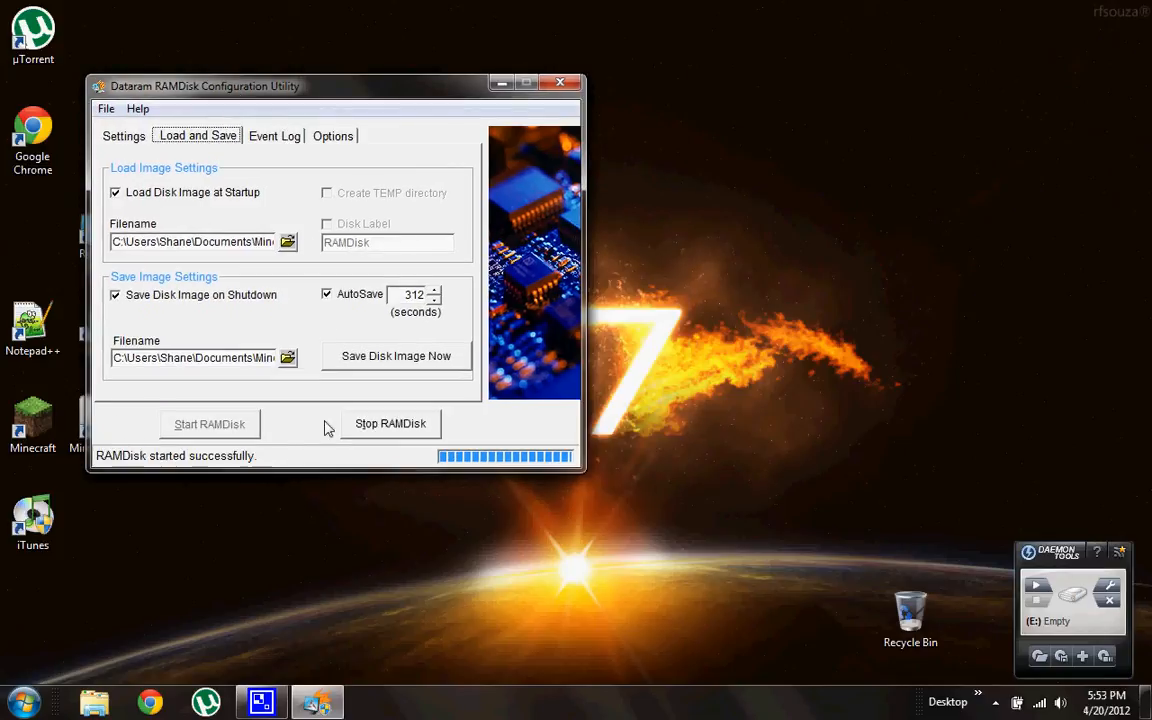
mouse_move(304, 468)
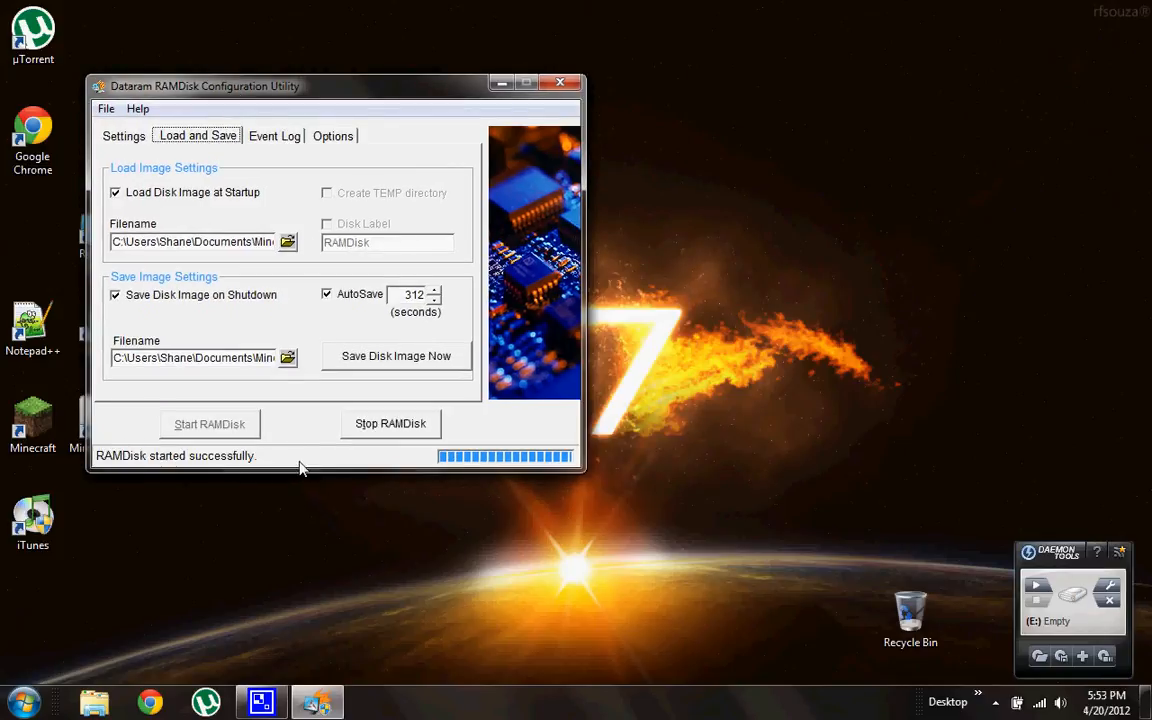
mouse_move(184, 460)
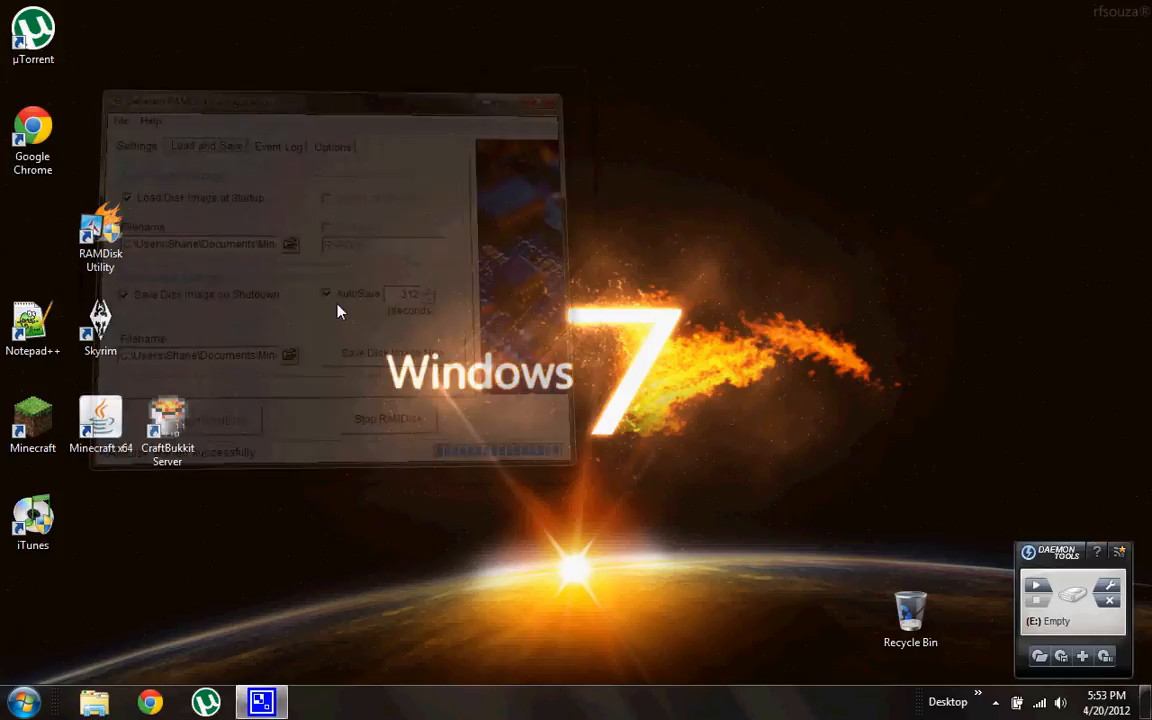
Confirm MINECRAFT (G:) is a 252 MB FAT32 drive under Computer and open it
click(94, 700)
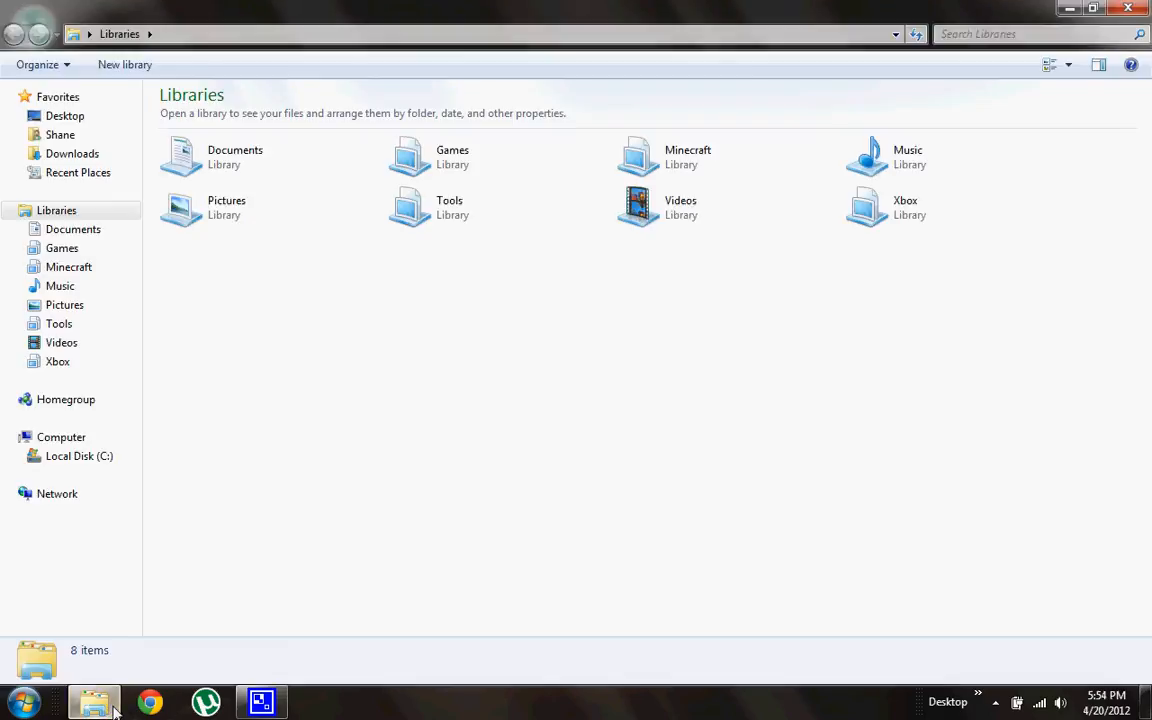
click(60, 436)
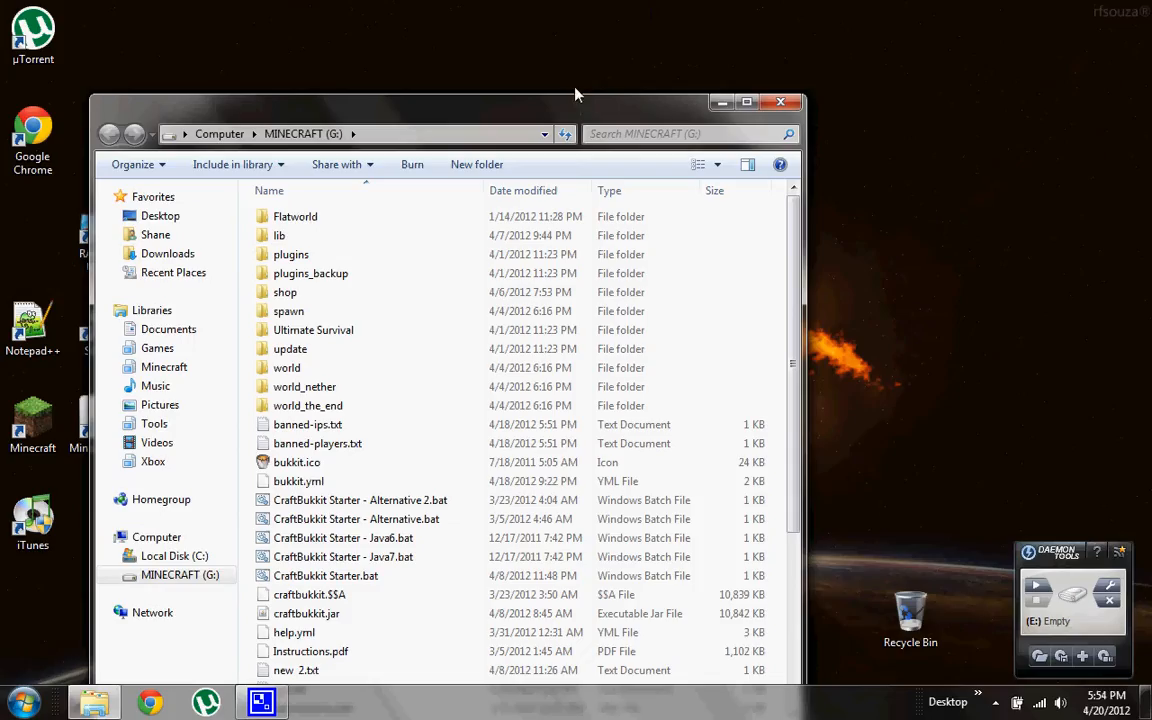
click(746, 100)
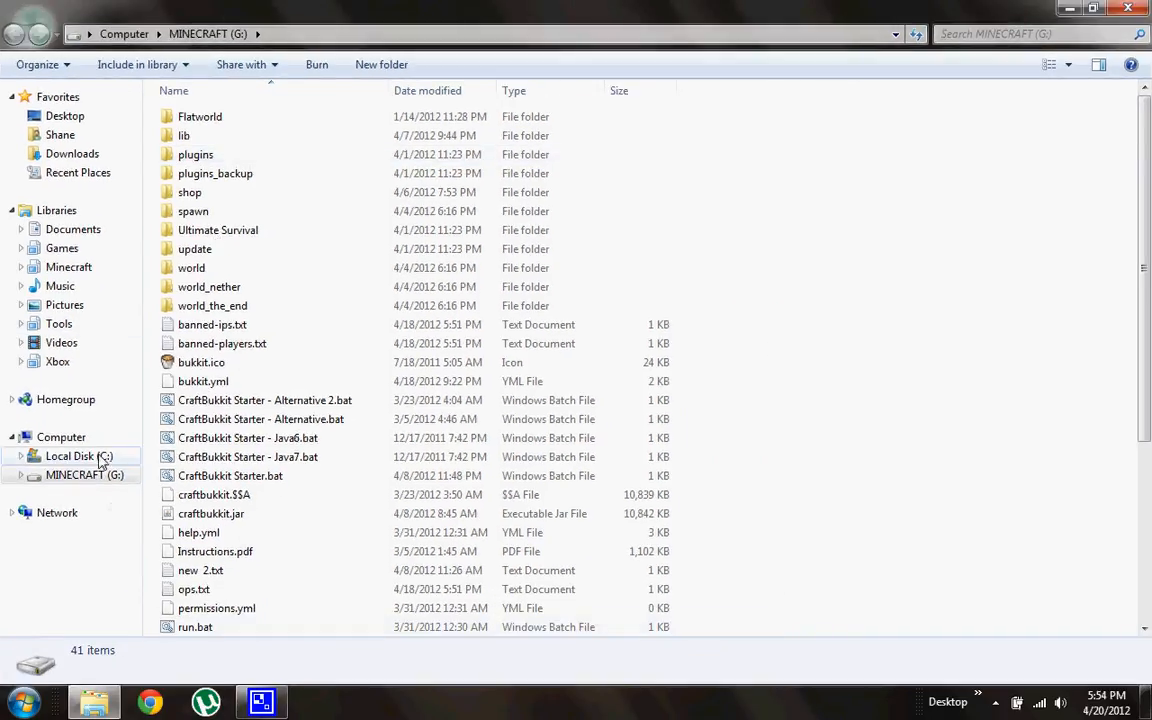
click(60, 436)
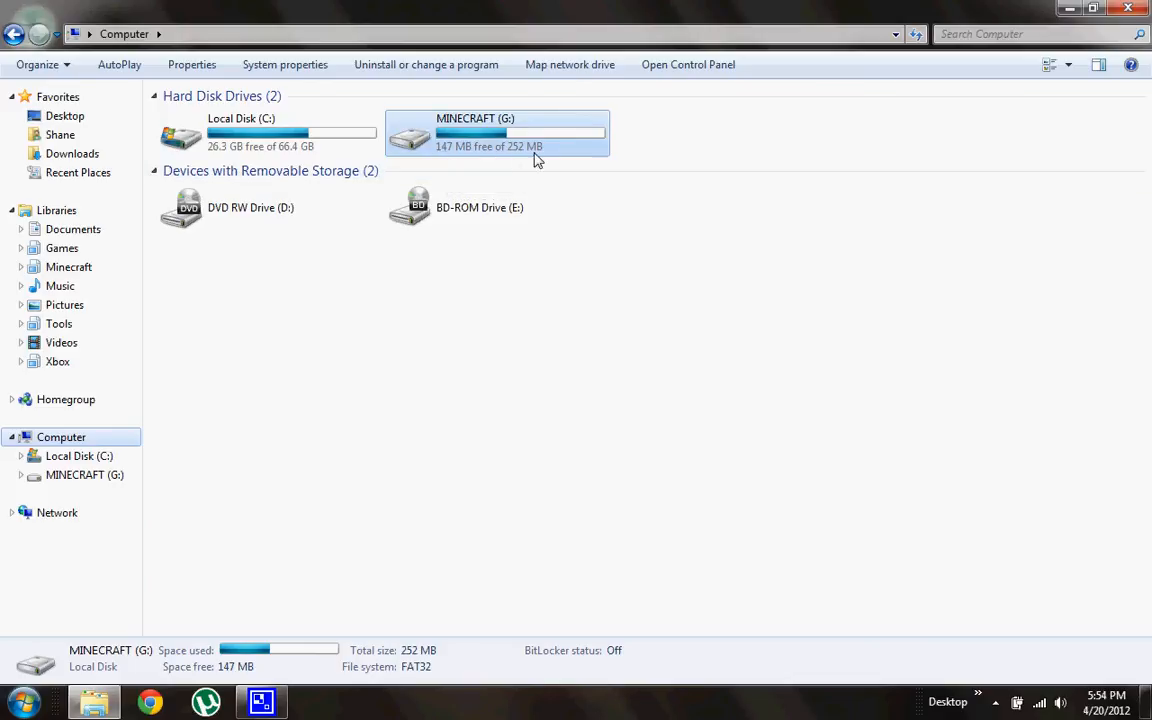
double_click(496, 132)
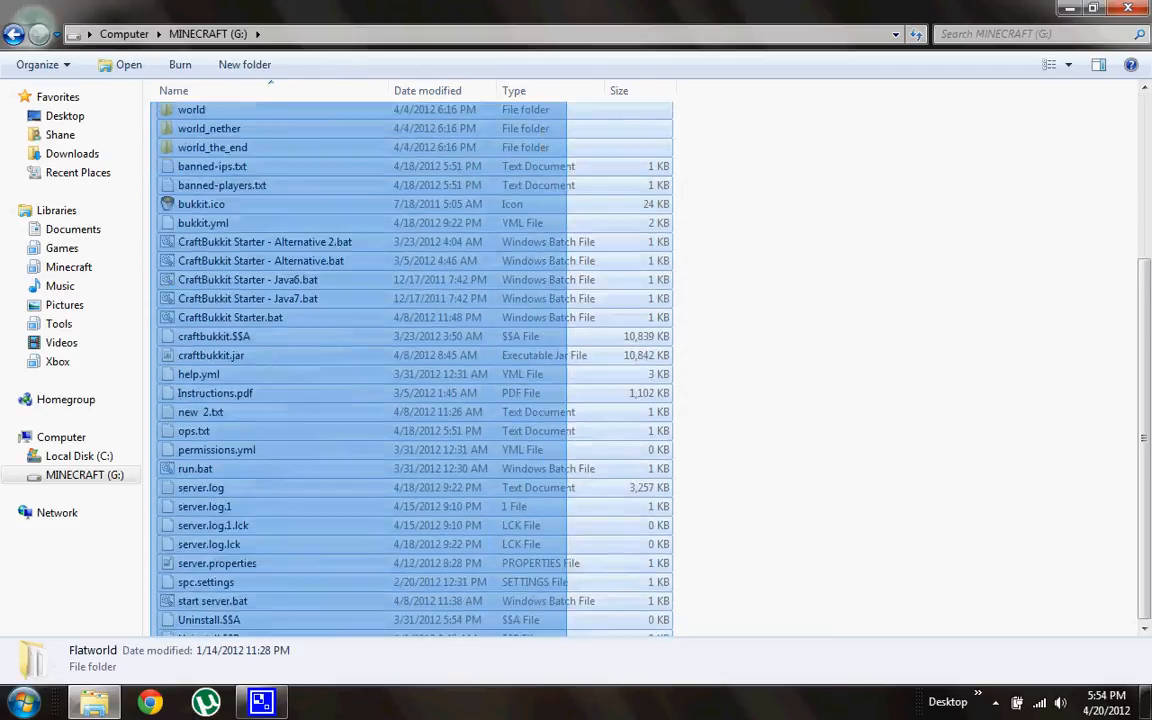
Browse the Minecraft library's server folder and select all 40 items
click(68, 268)
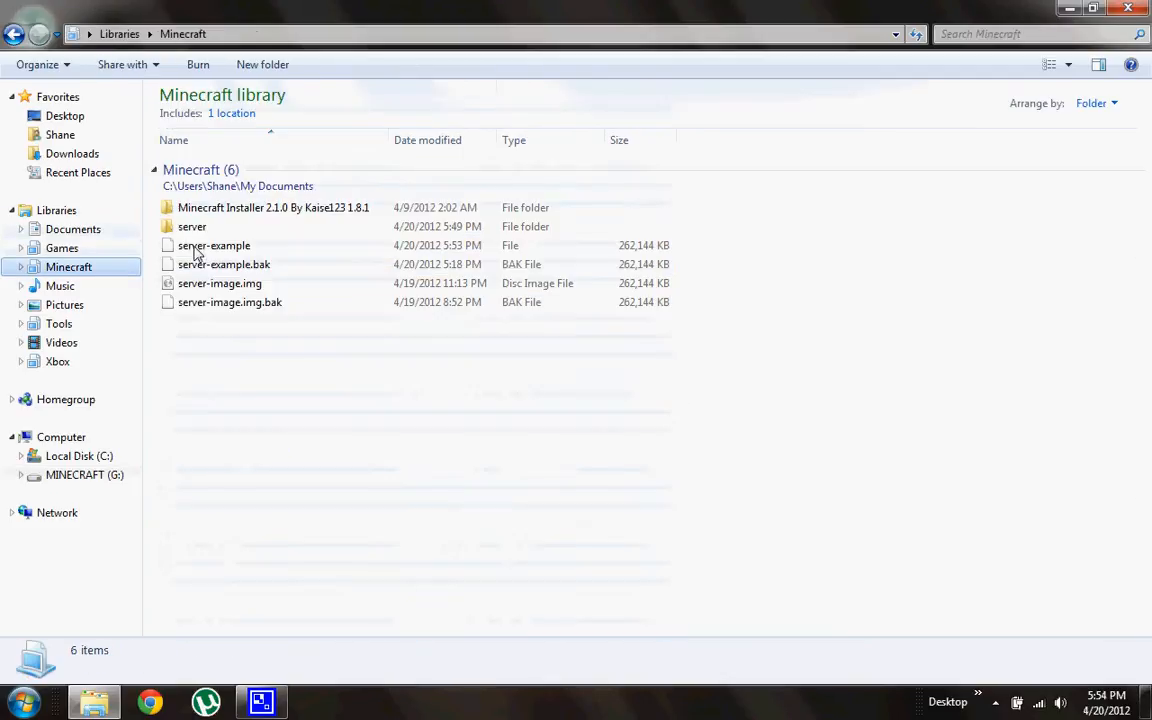
double_click(192, 226)
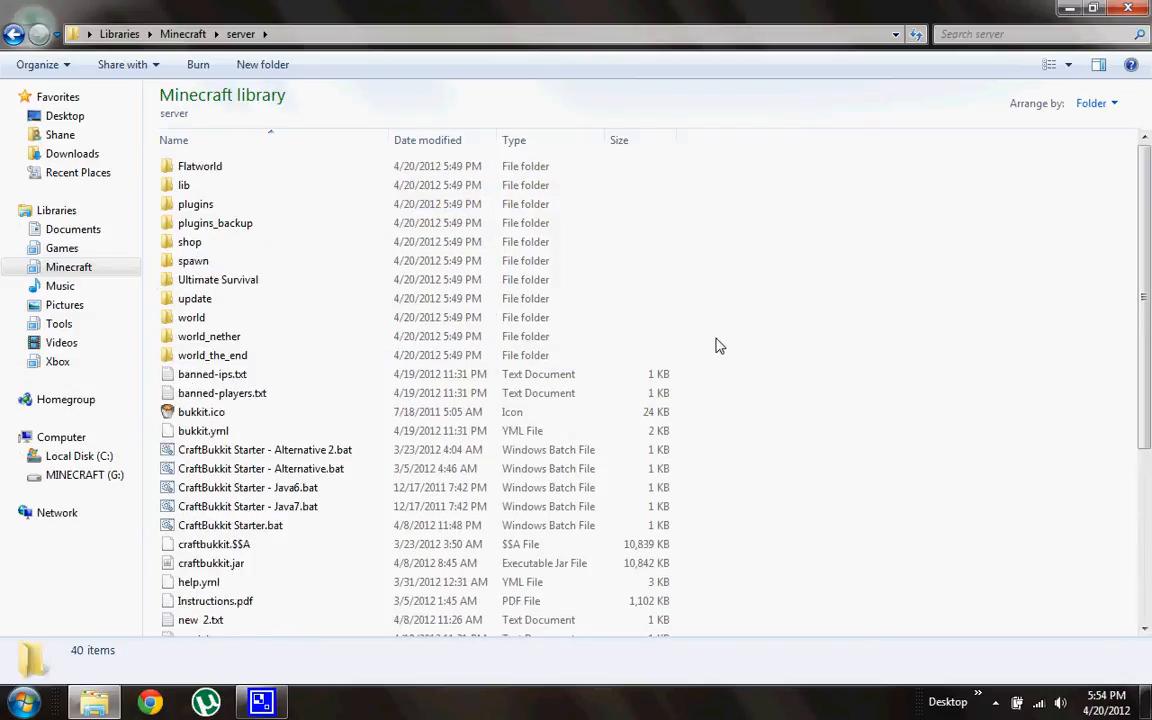
scroll(down, 3)
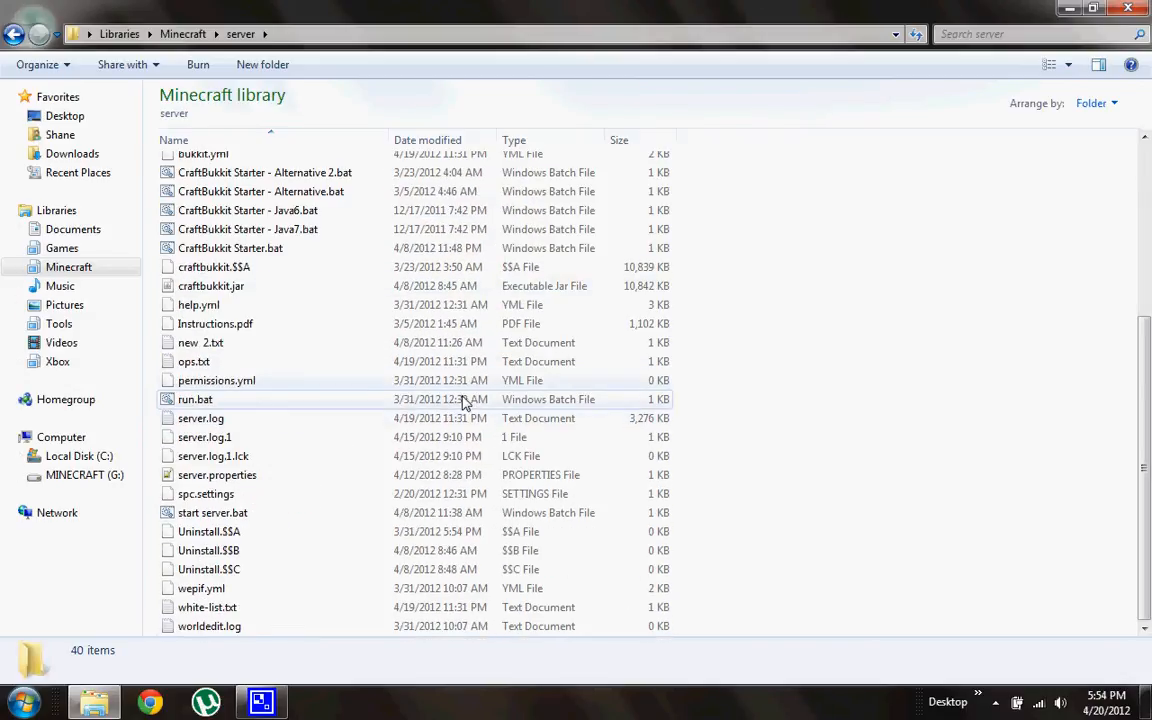
scroll(up, 3)
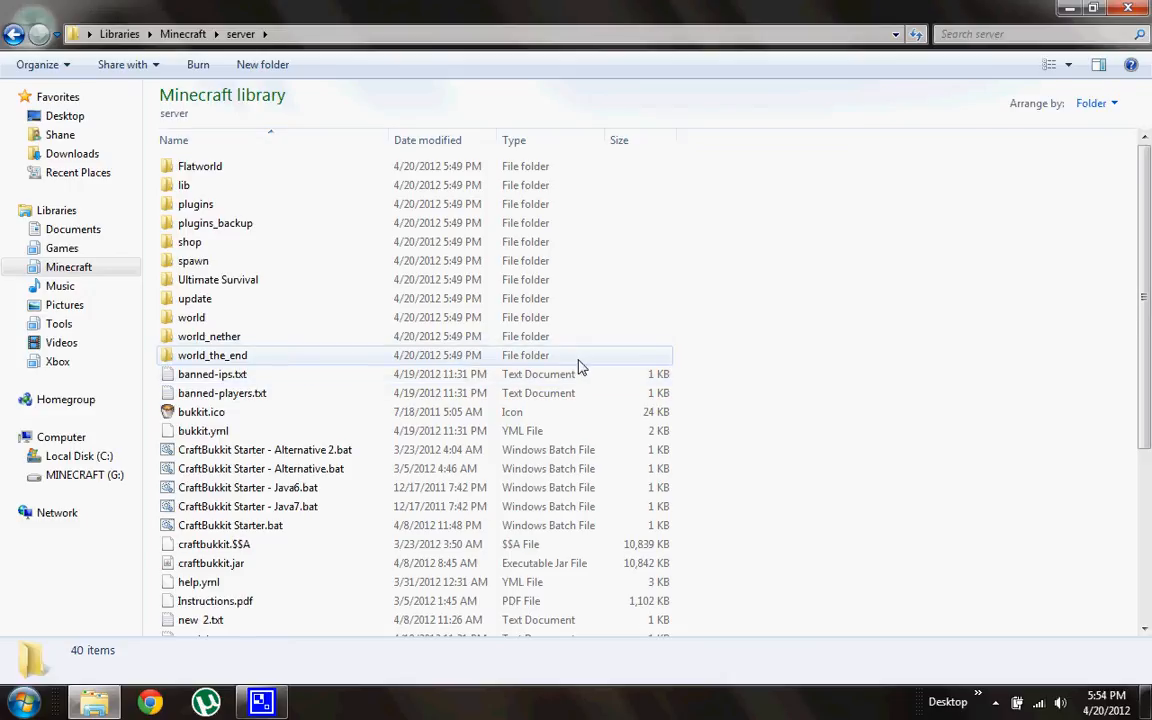
scroll(down, 3)
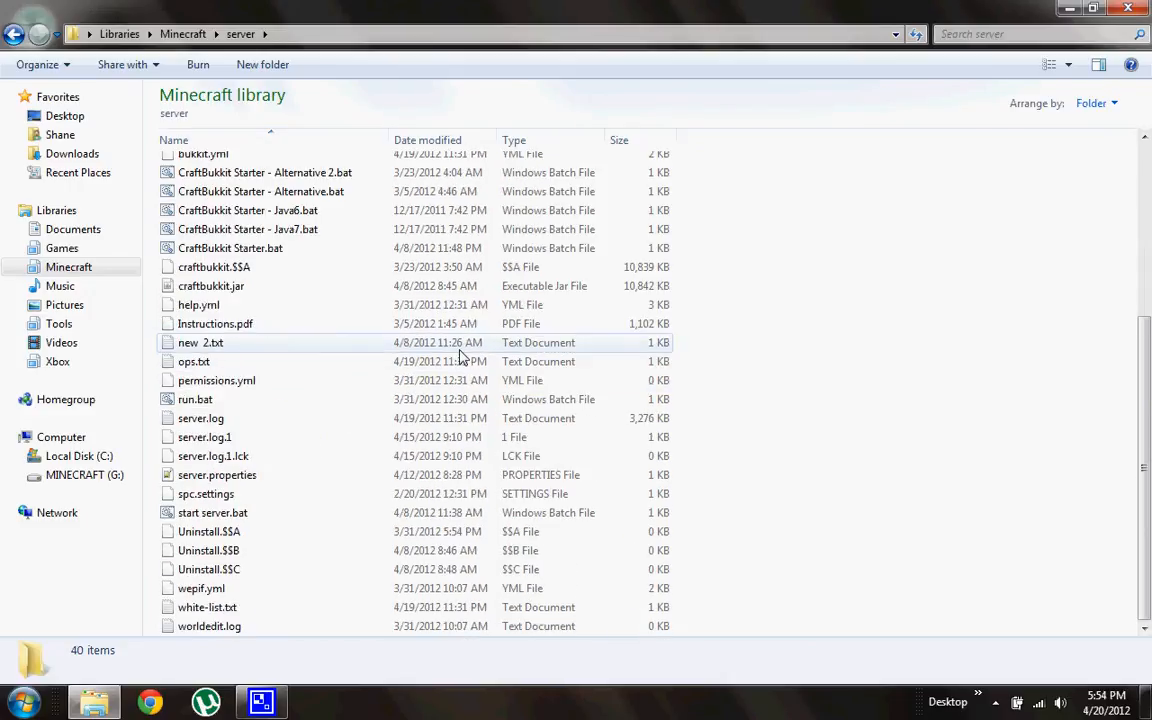
scroll(up, 3)
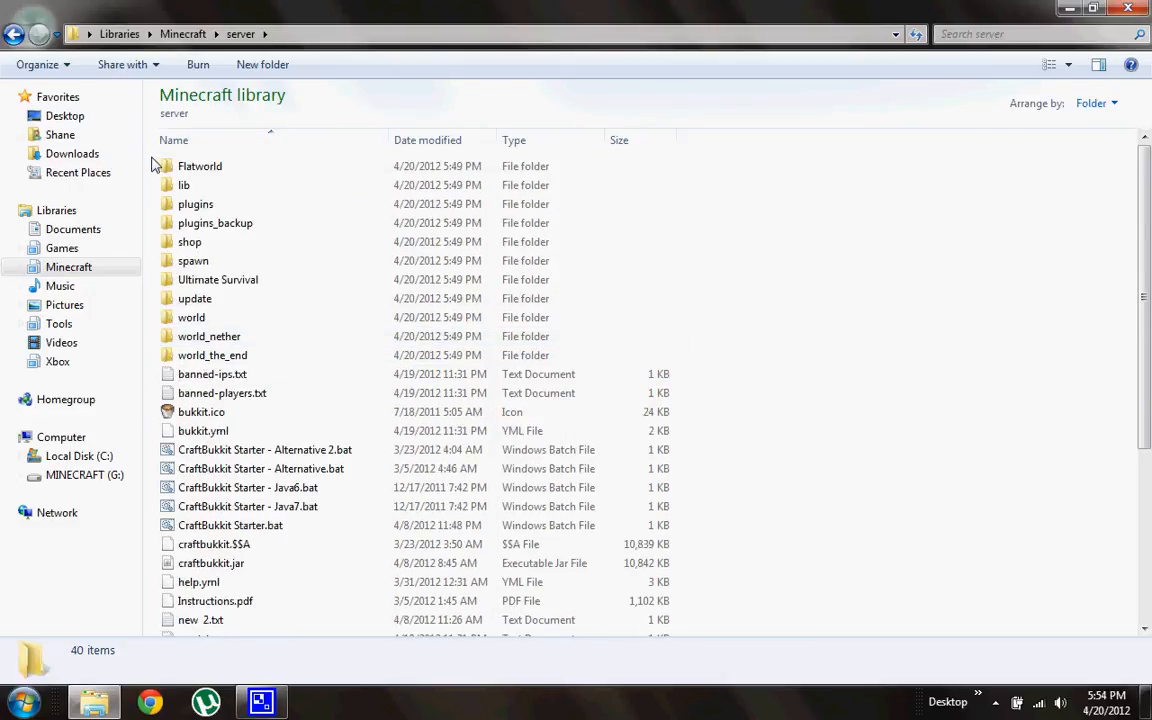
key(ctrl+a)
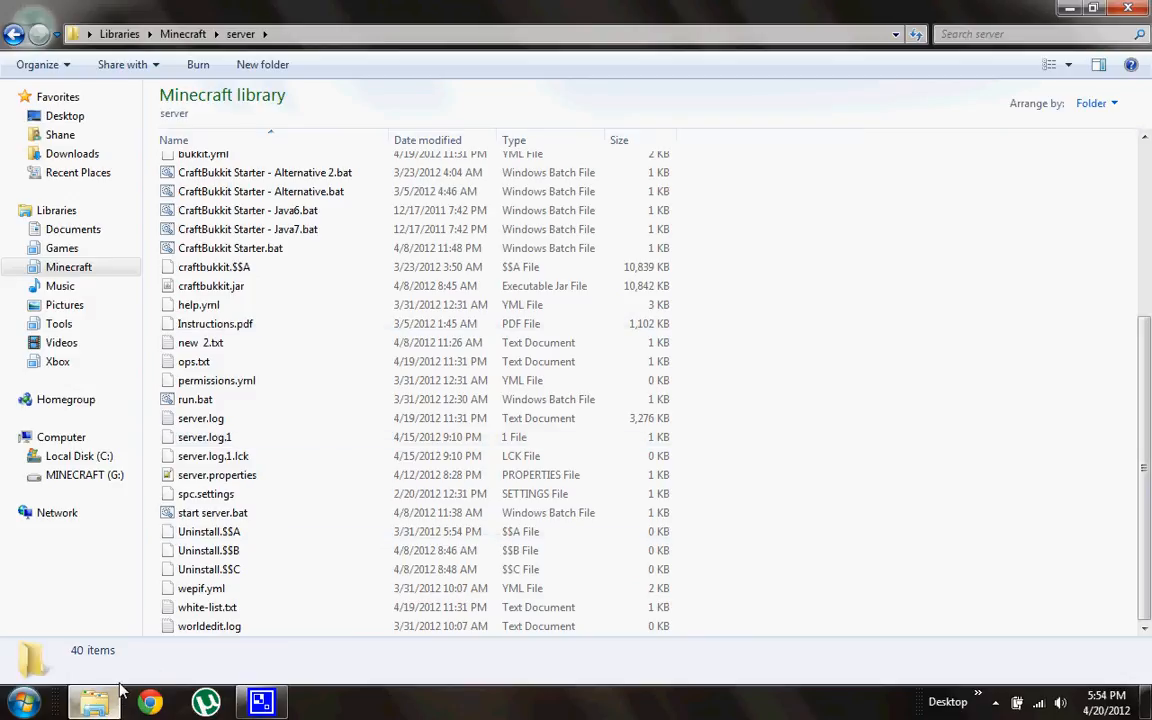
mouse_move(740, 398)
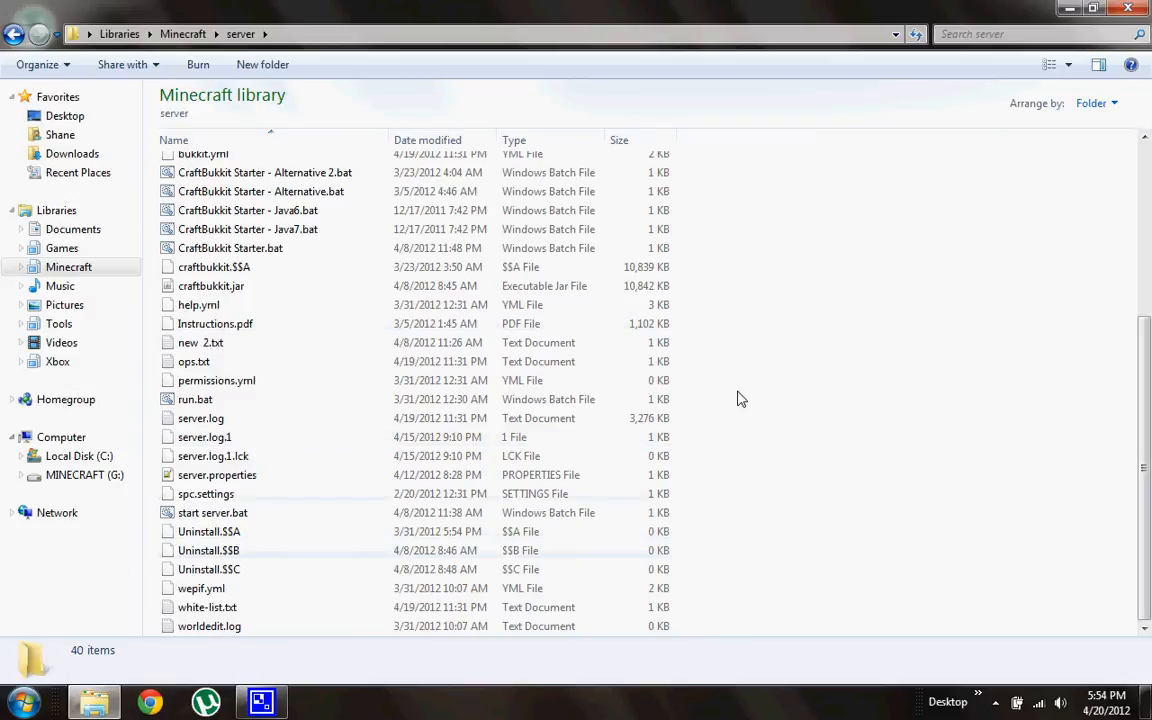
scroll(up, 3)
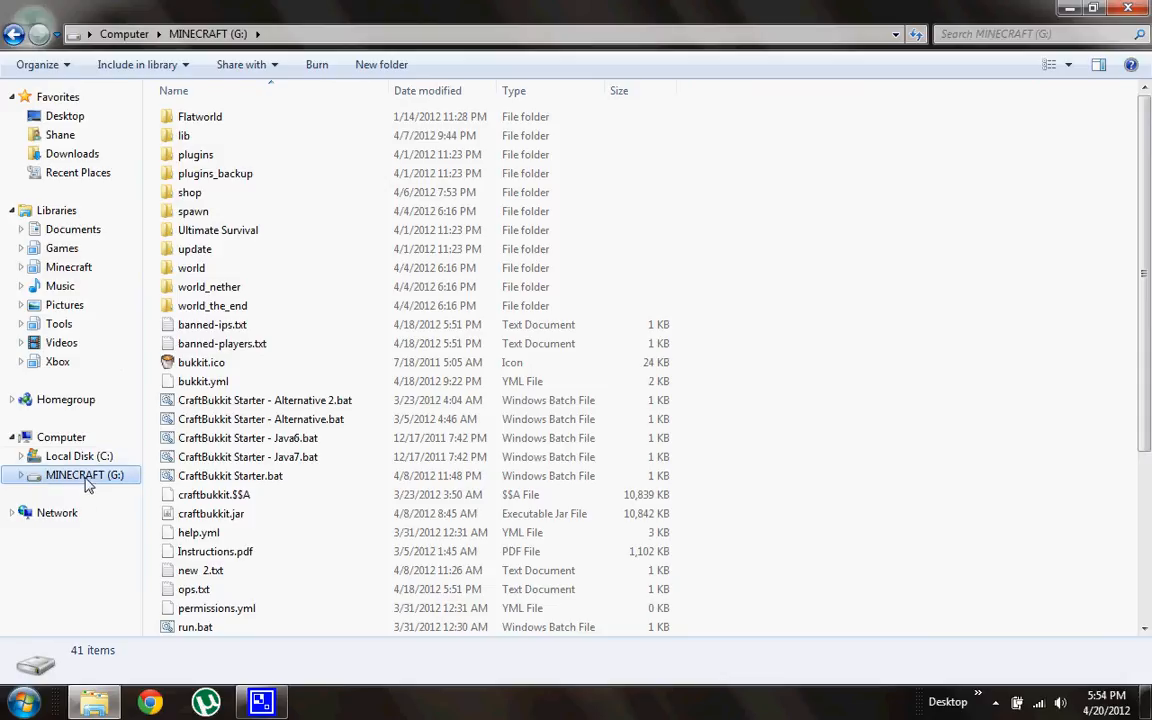
click(60, 436)
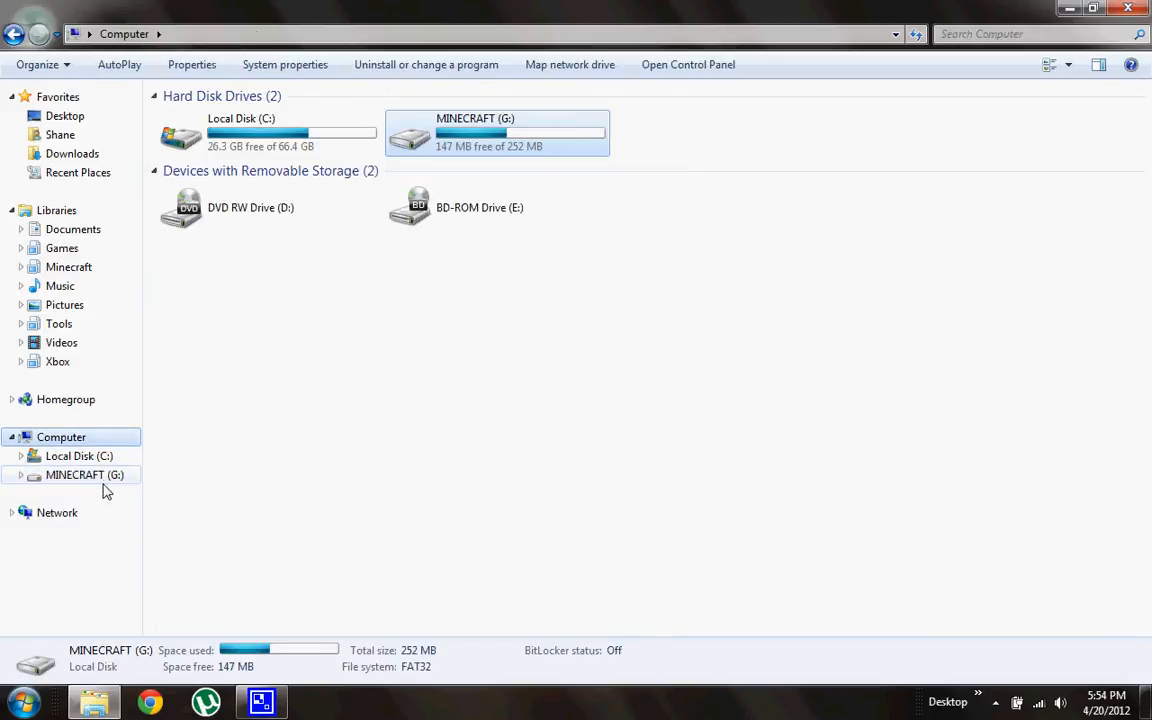
right_click(496, 132)
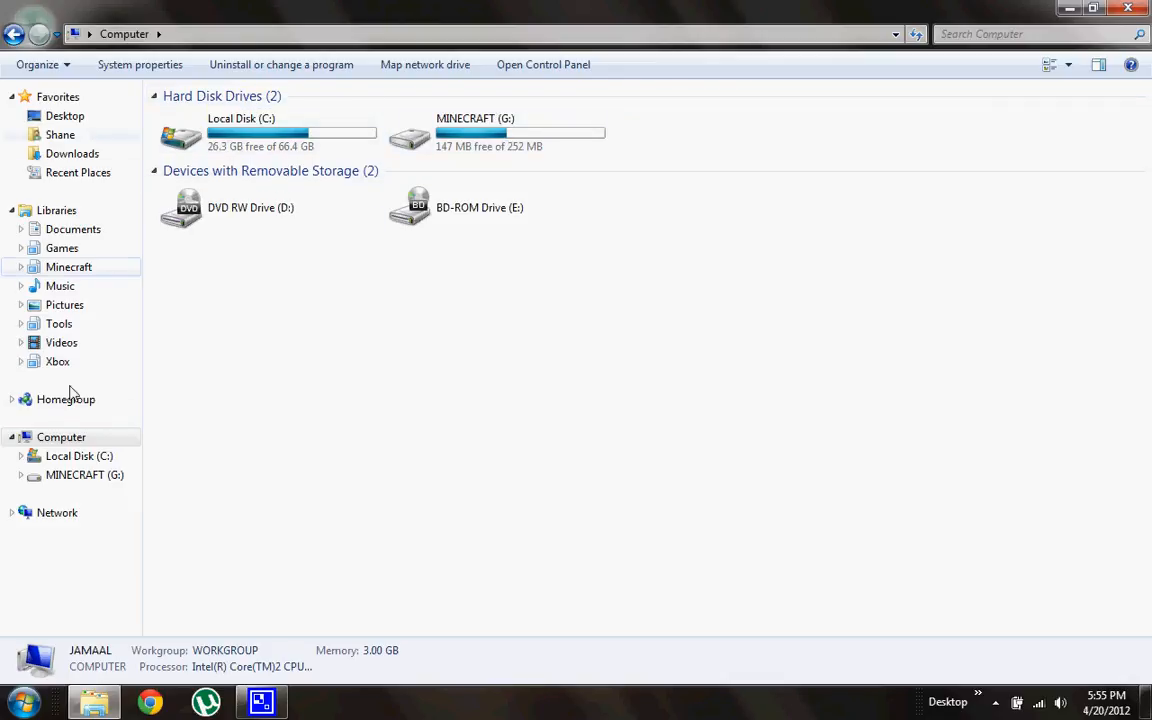
click(496, 132)
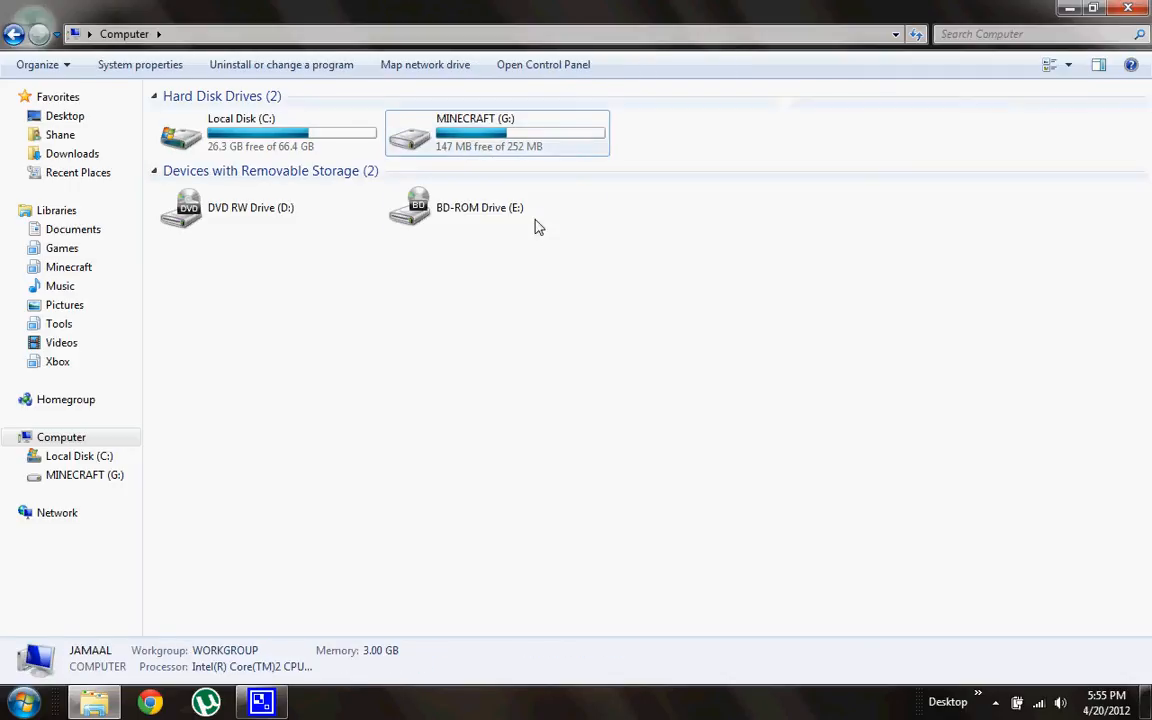
double_click(496, 132)
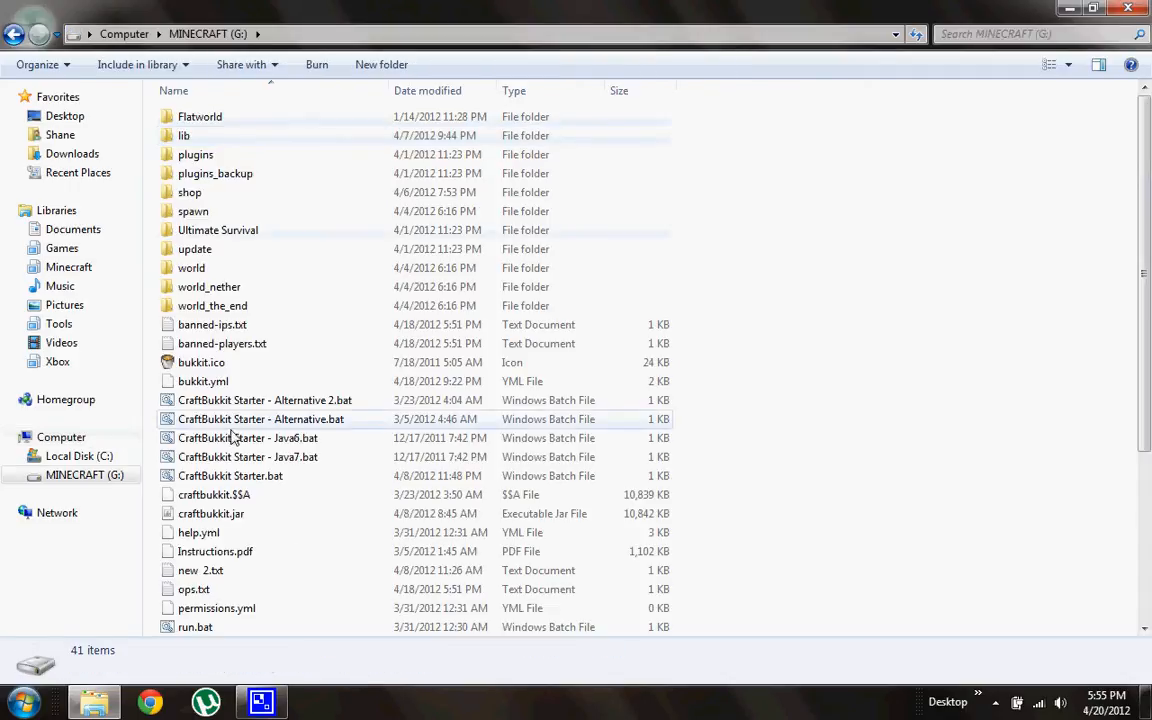
click(230, 476)
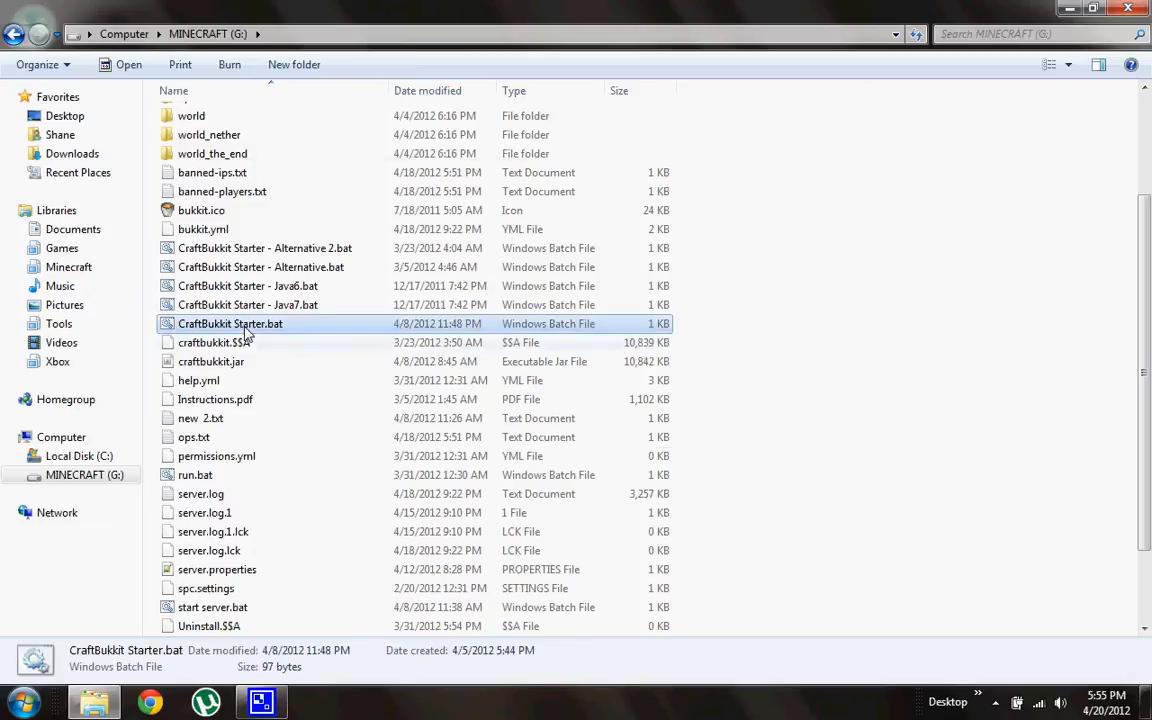
Start the server from CraftBukkit Starter.bat and follow Pail Server Manager's log while plugins load
double_click(230, 324)
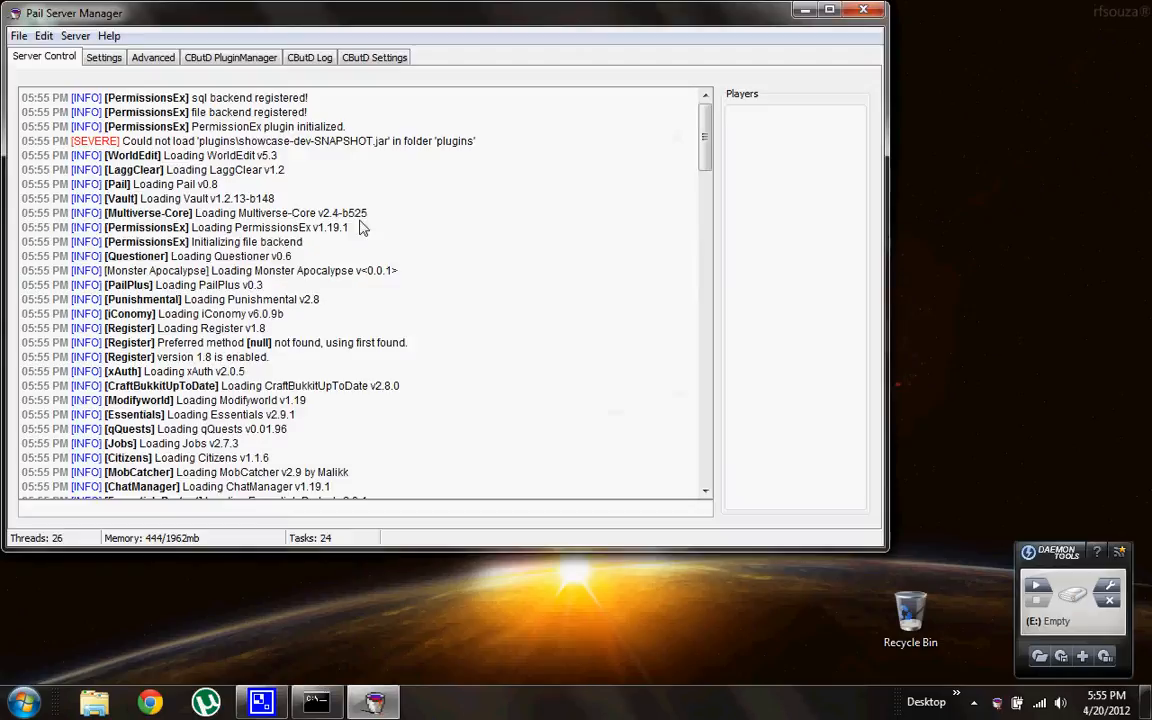
scroll(down, 3)
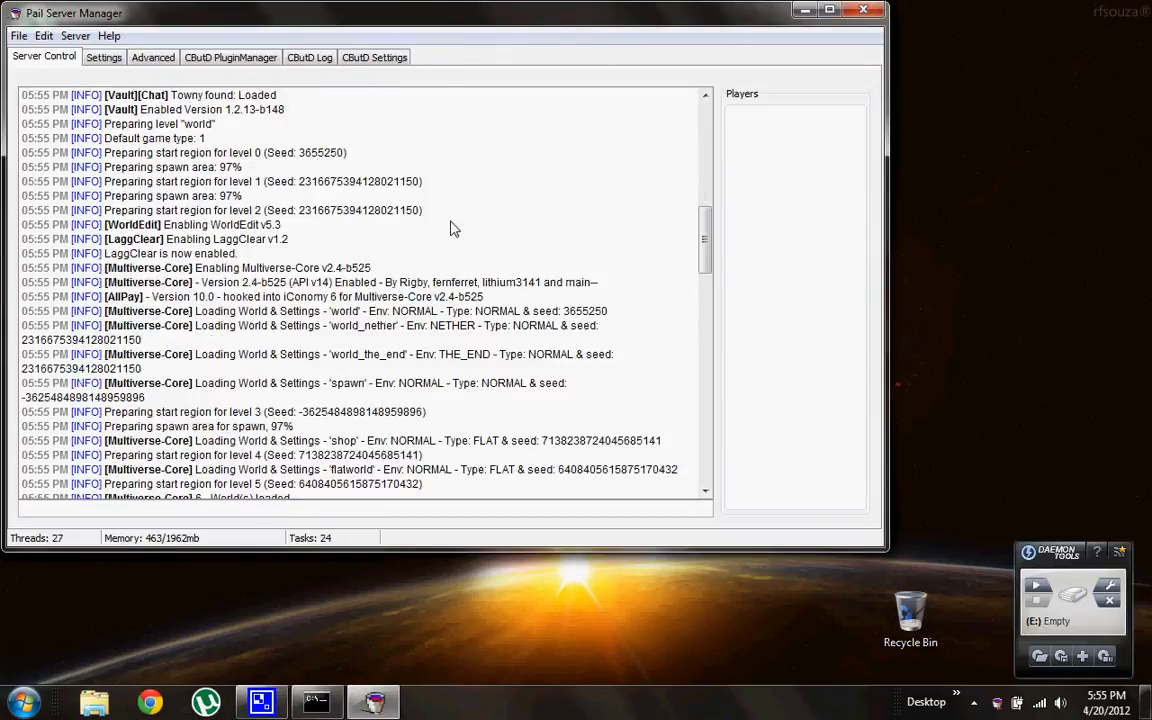
scroll(down, 3)
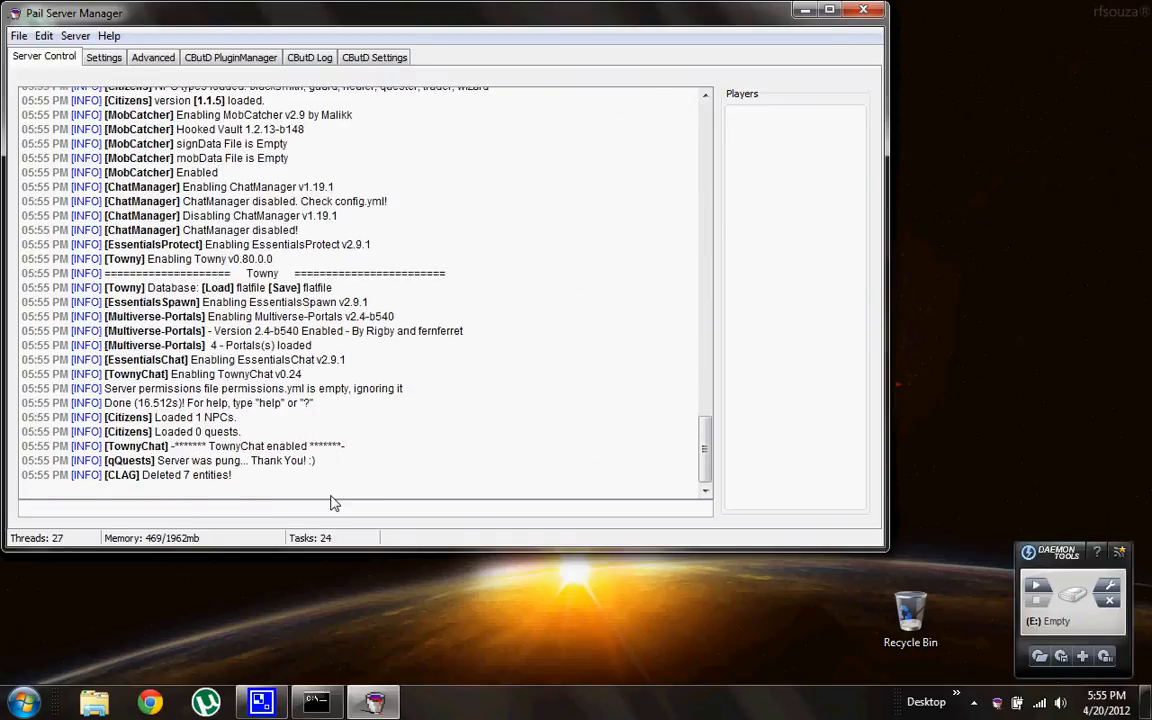
click(16, 702)
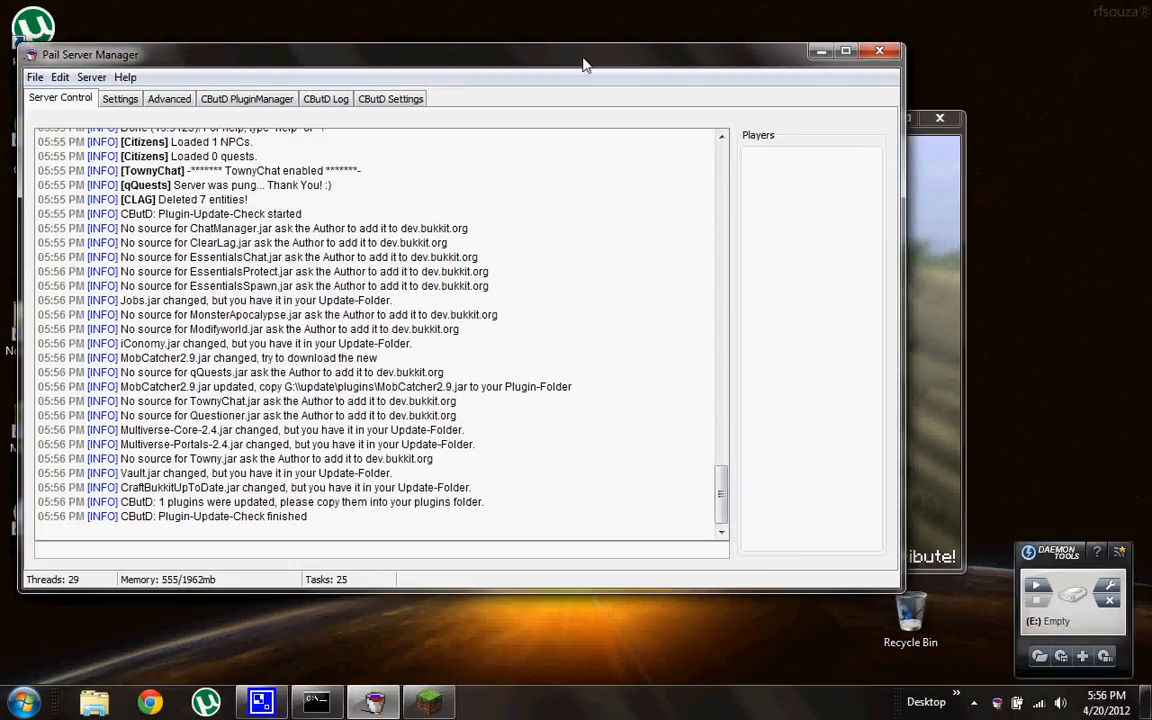
mouse_move(924, 338)
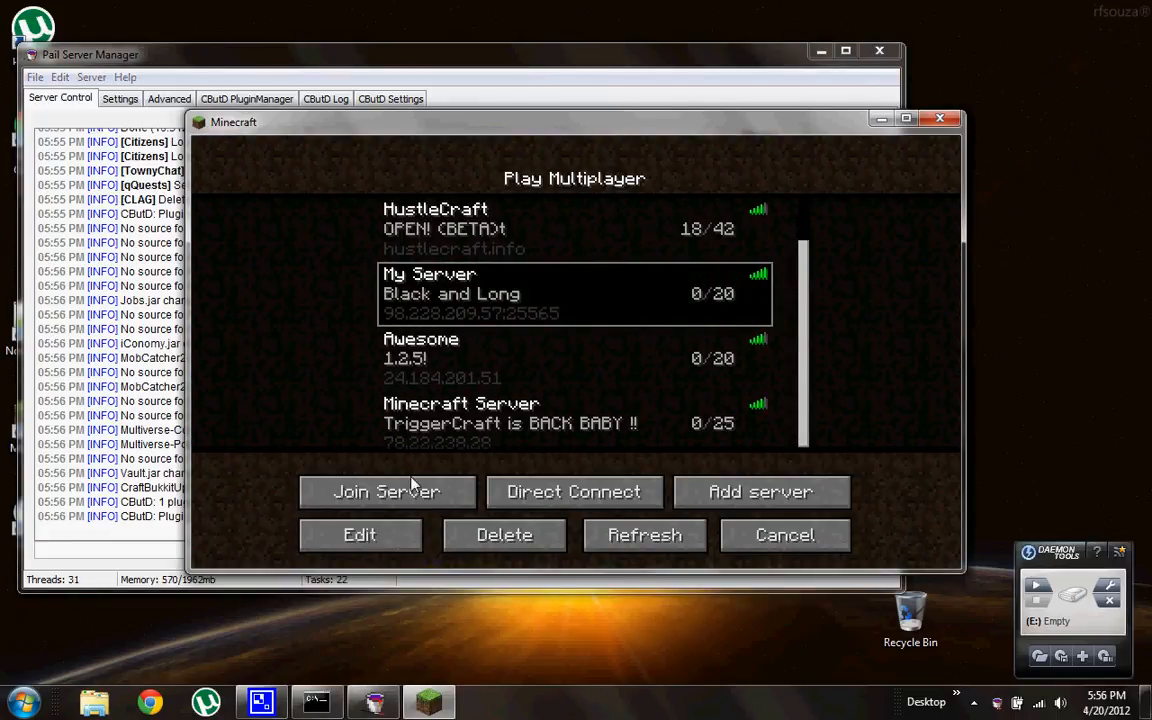
Join My Server from the multiplayer list and return to Pail Server Manager
click(388, 492)
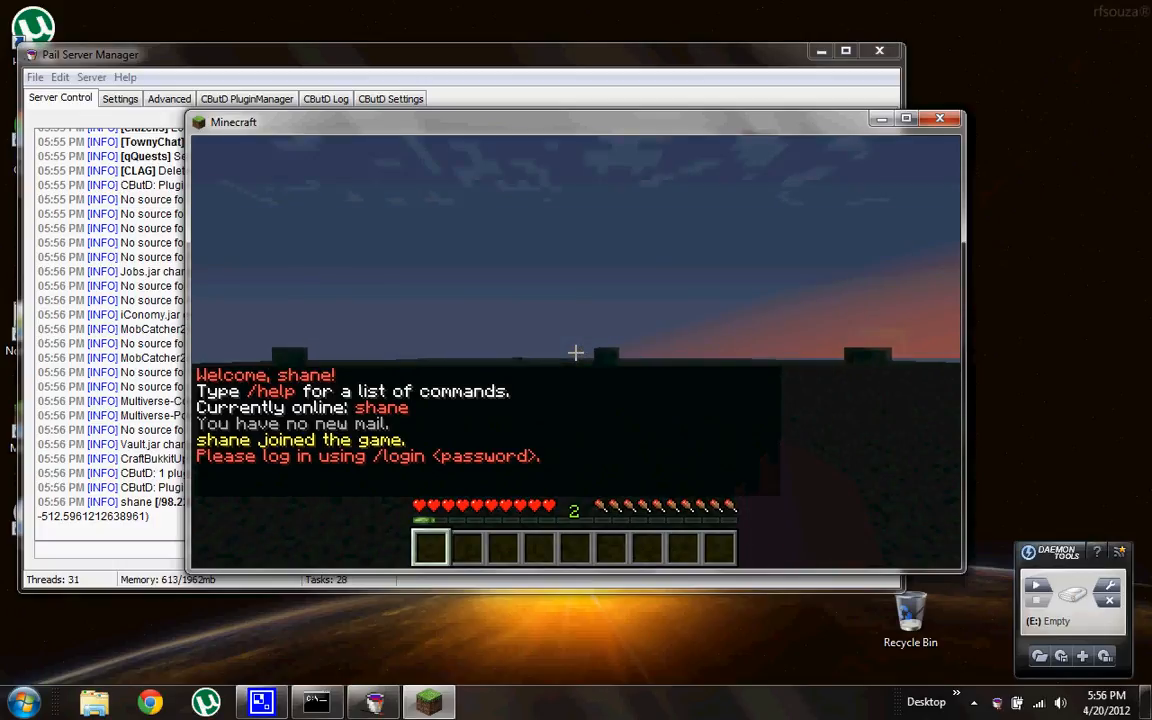
click(940, 118)
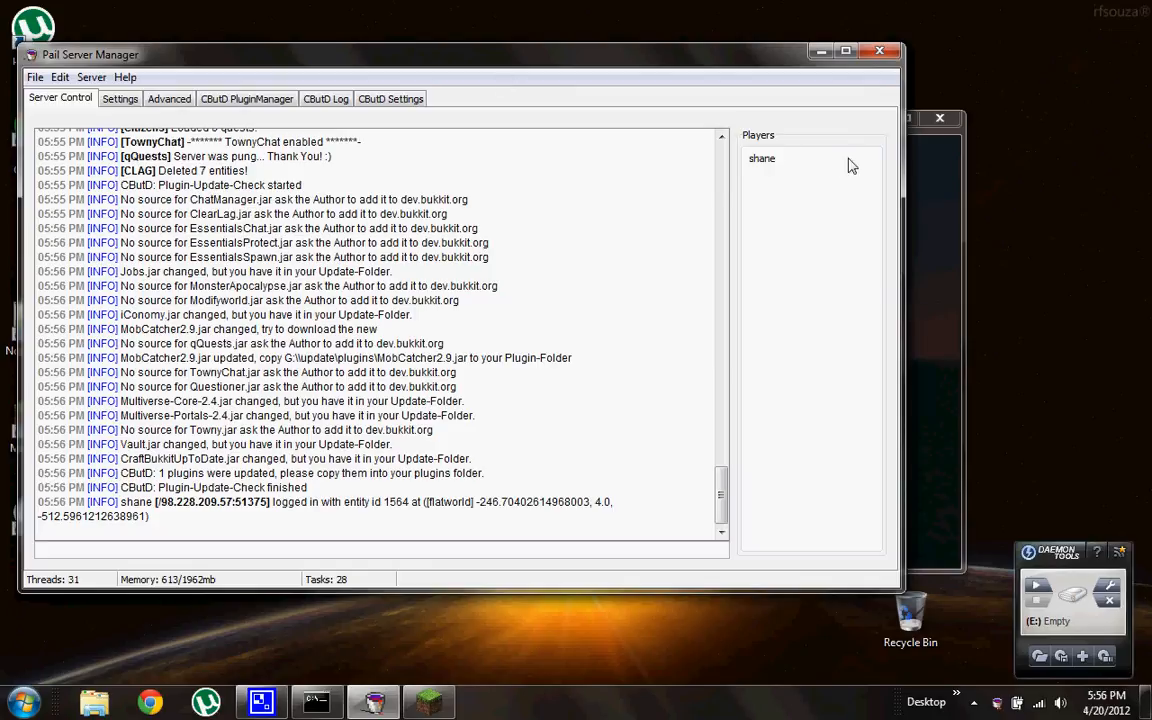
right_click(762, 158)
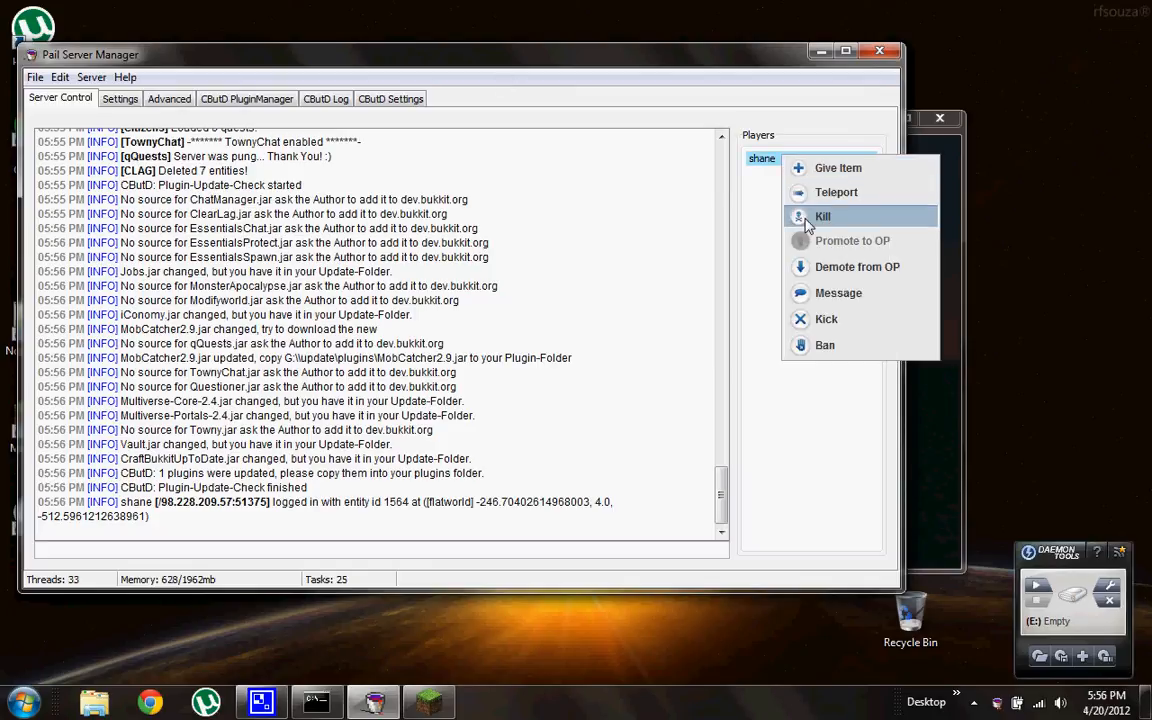
mouse_move(764, 412)
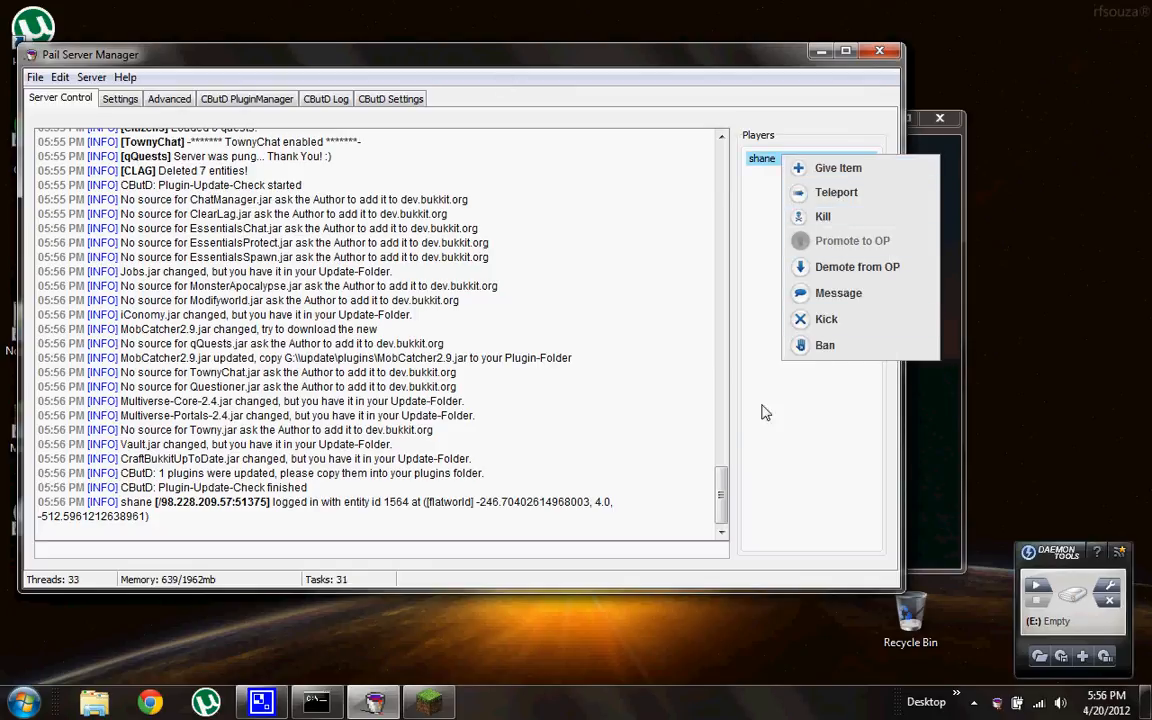
click(620, 172)
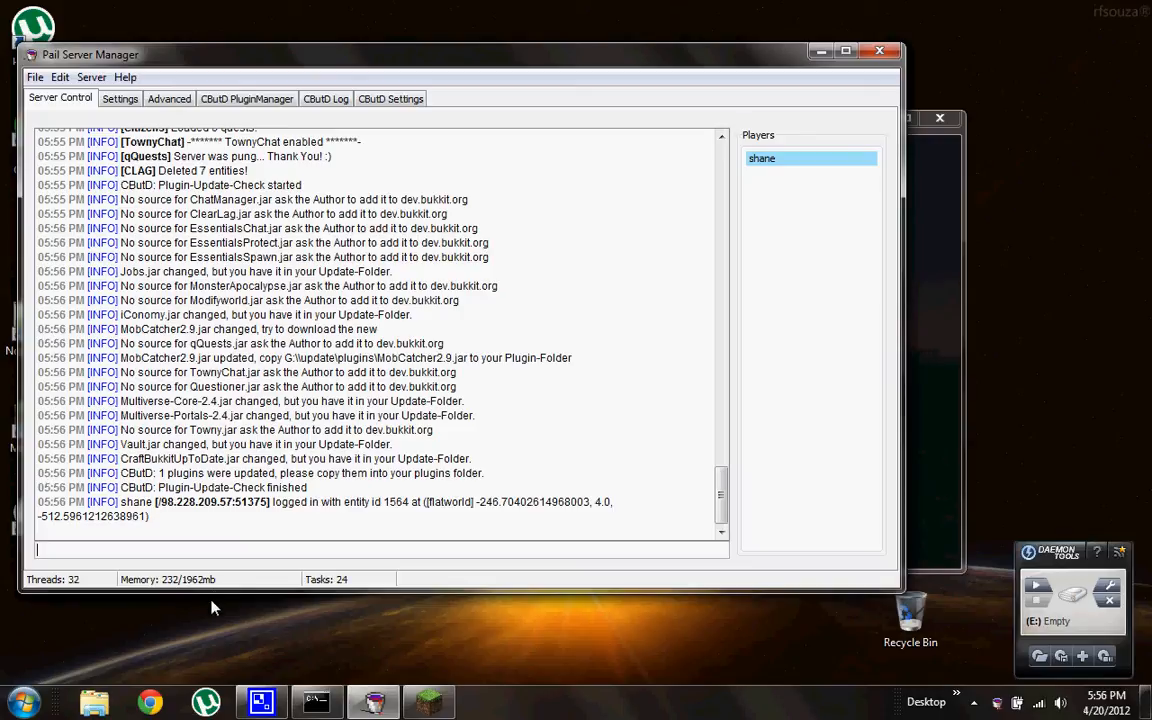
mouse_move(458, 444)
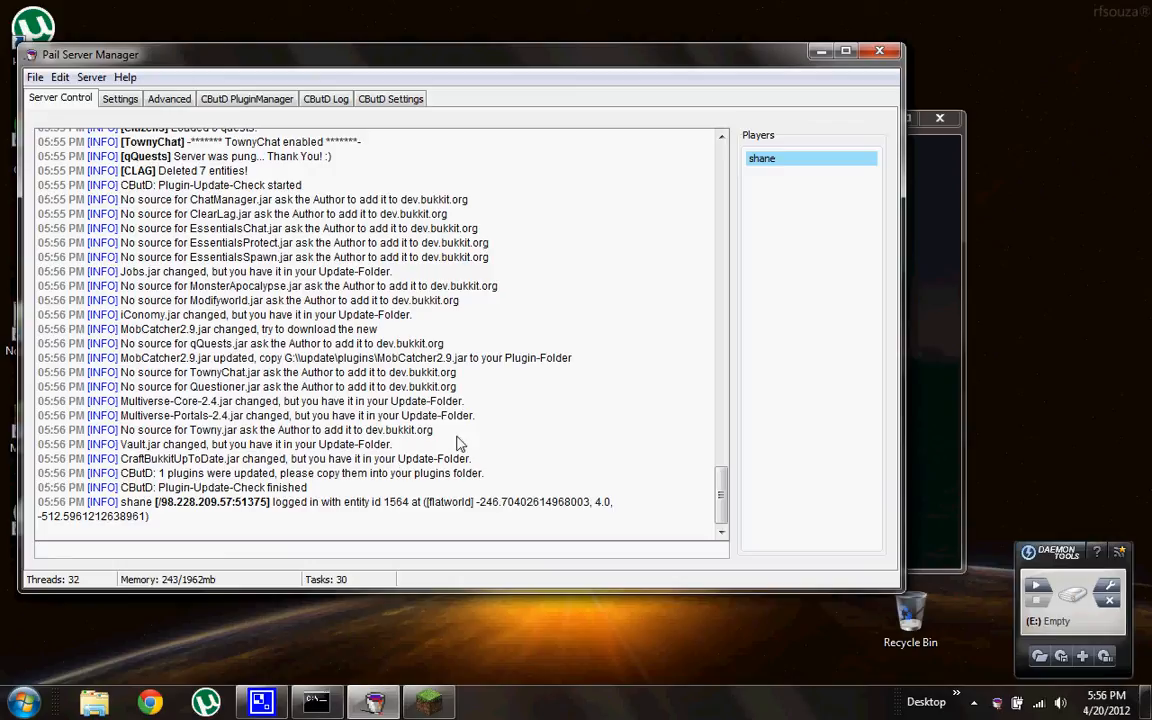
mouse_move(164, 592)
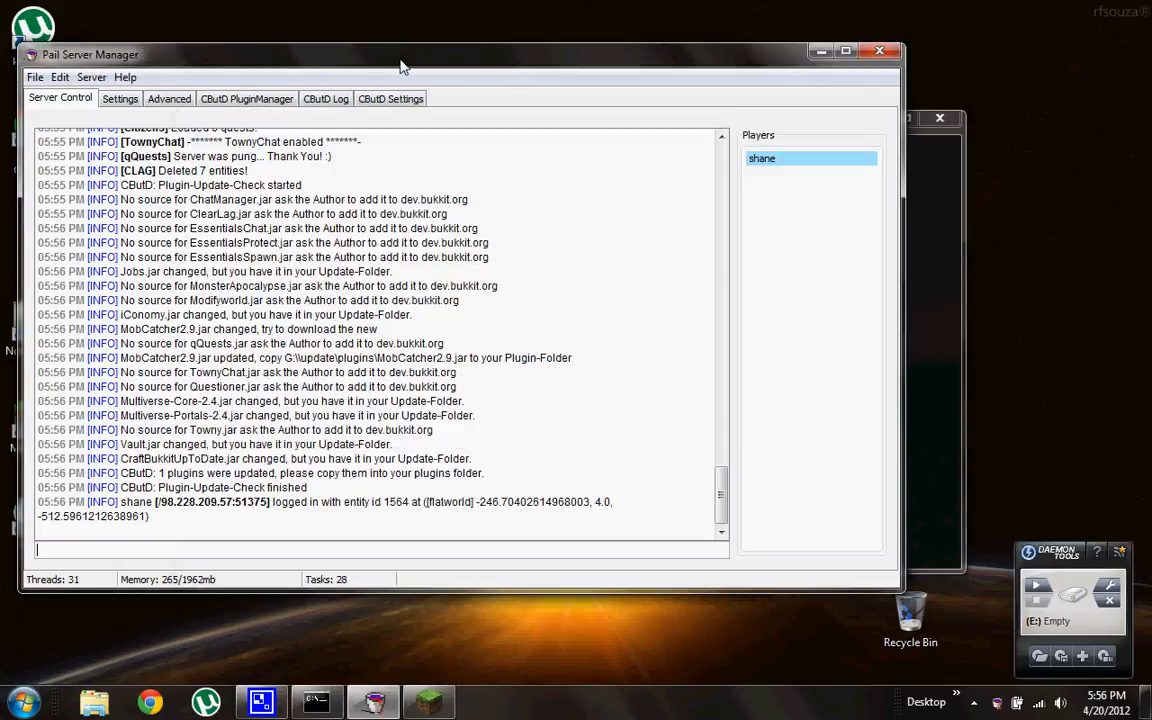
mouse_move(378, 362)
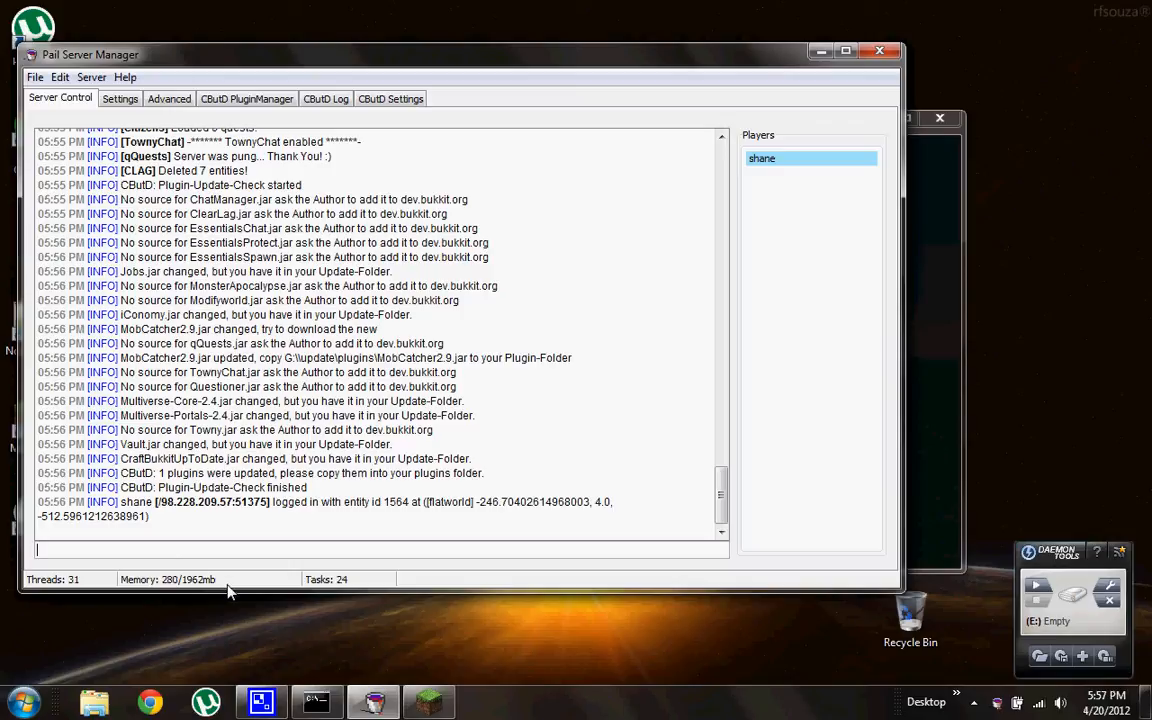
mouse_move(536, 356)
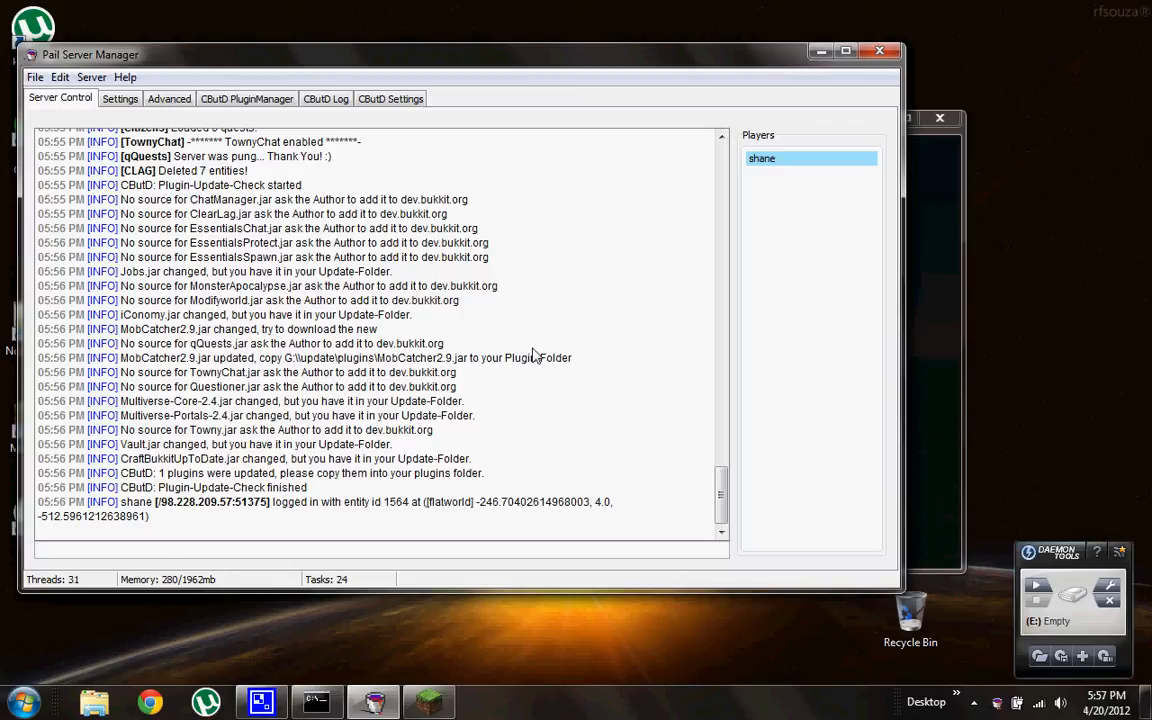